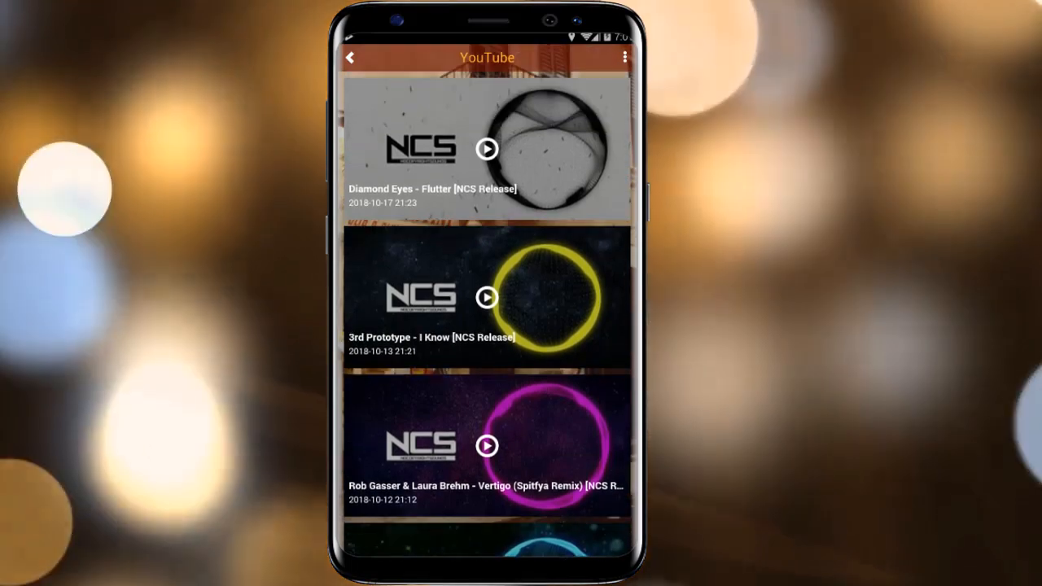
- Play the Diamond Eyes - Flutter video, then return to the app's home screen
{"action": "left_click", "coordinate": [487, 147]}
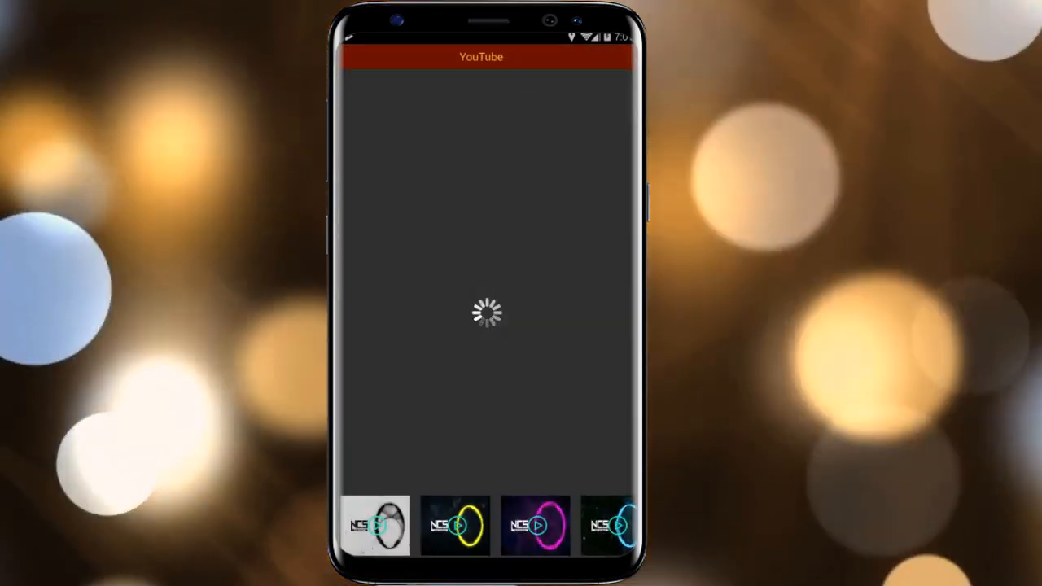
{"action": "left_click", "coordinate": [376, 524]}
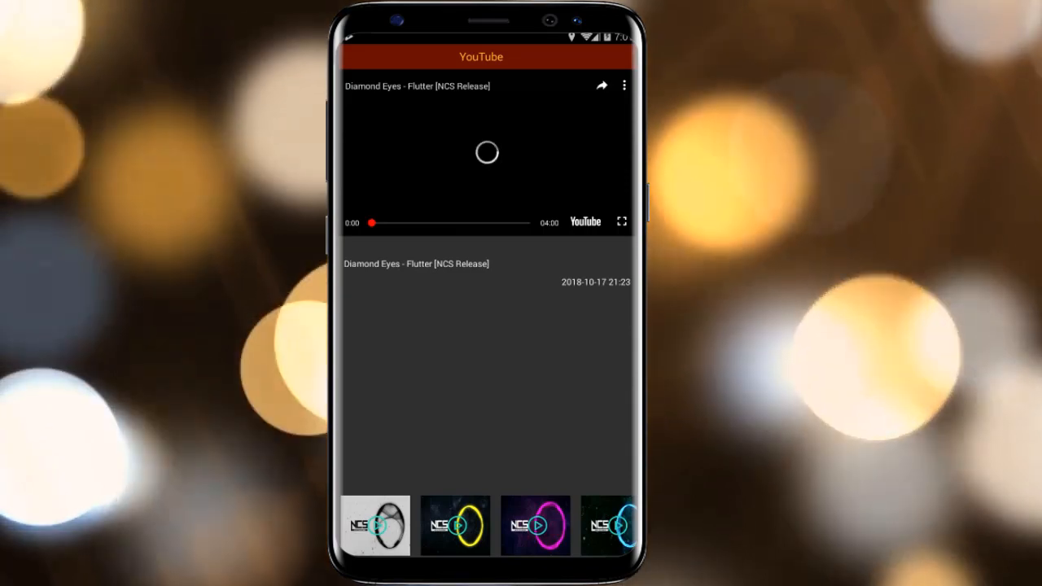
{"action": "left_click", "coordinate": [487, 152]}
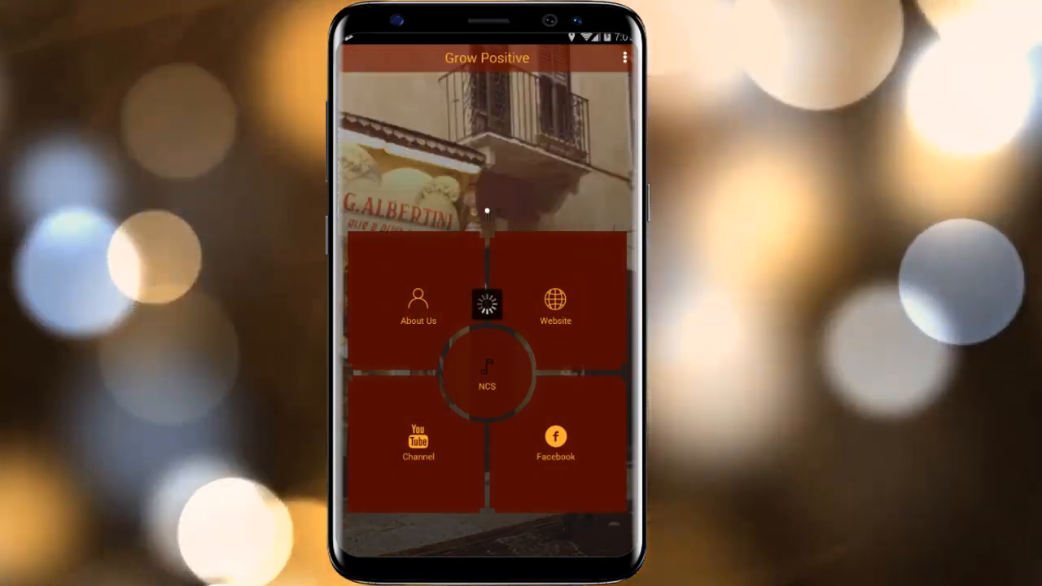
- Show the YouTube channel feed and the Facebook feed, returning home after each
{"action": "left_click", "coordinate": [418, 442]}
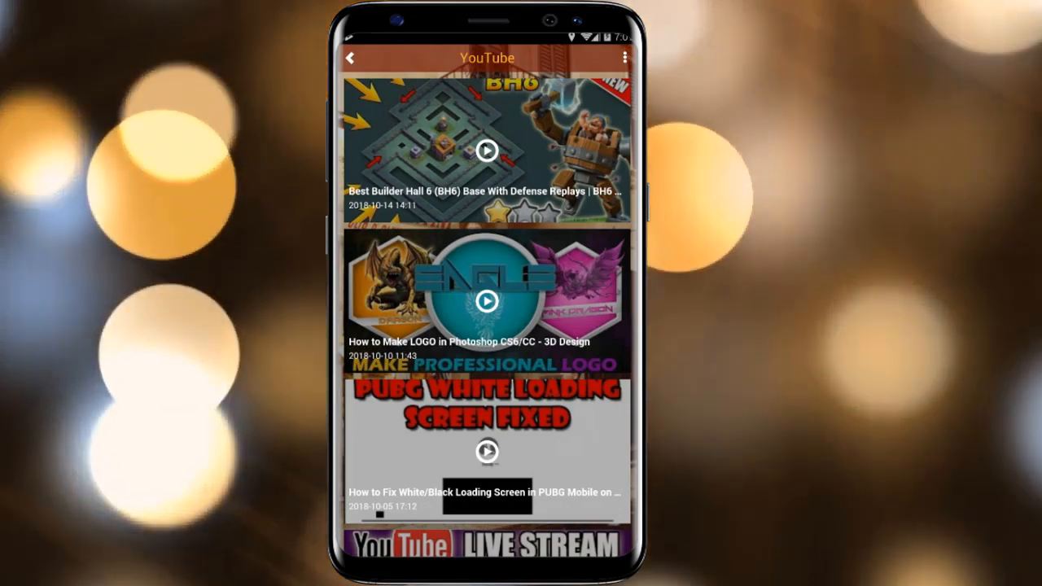
{"action": "left_click", "coordinate": [350, 58]}
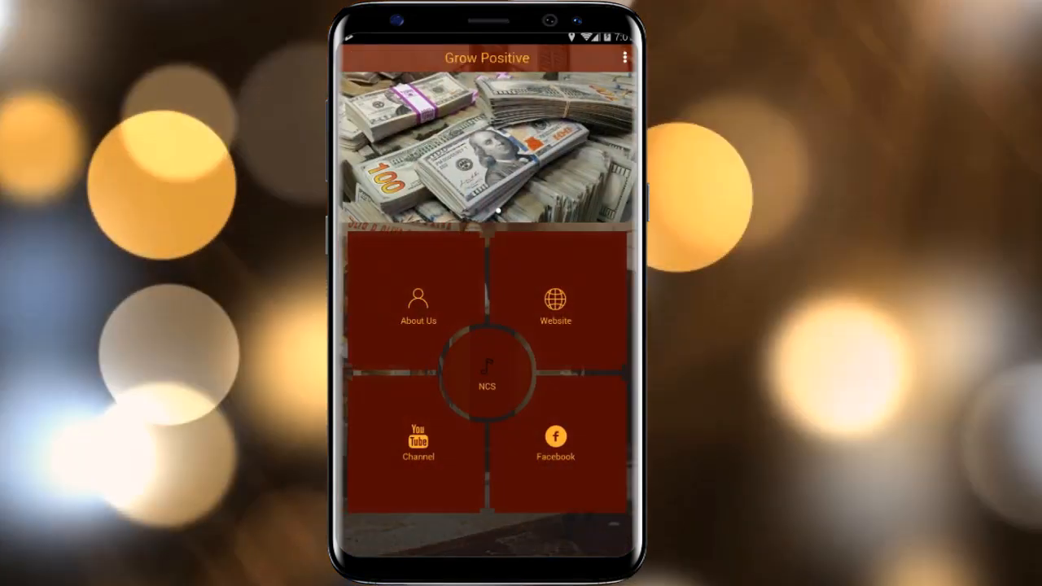
{"action": "left_click", "coordinate": [555, 441]}
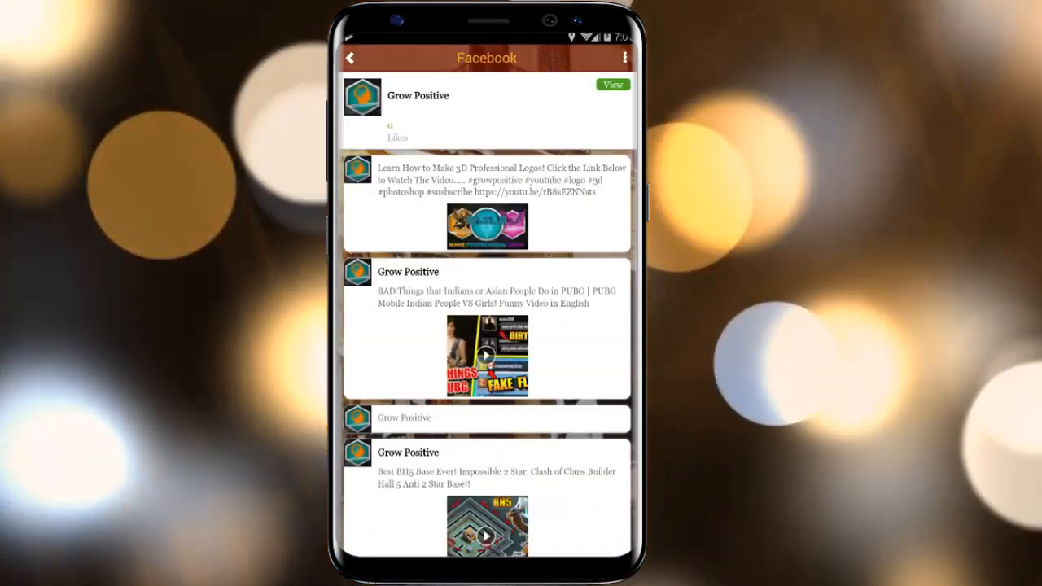
{"action": "left_click", "coordinate": [349, 58]}
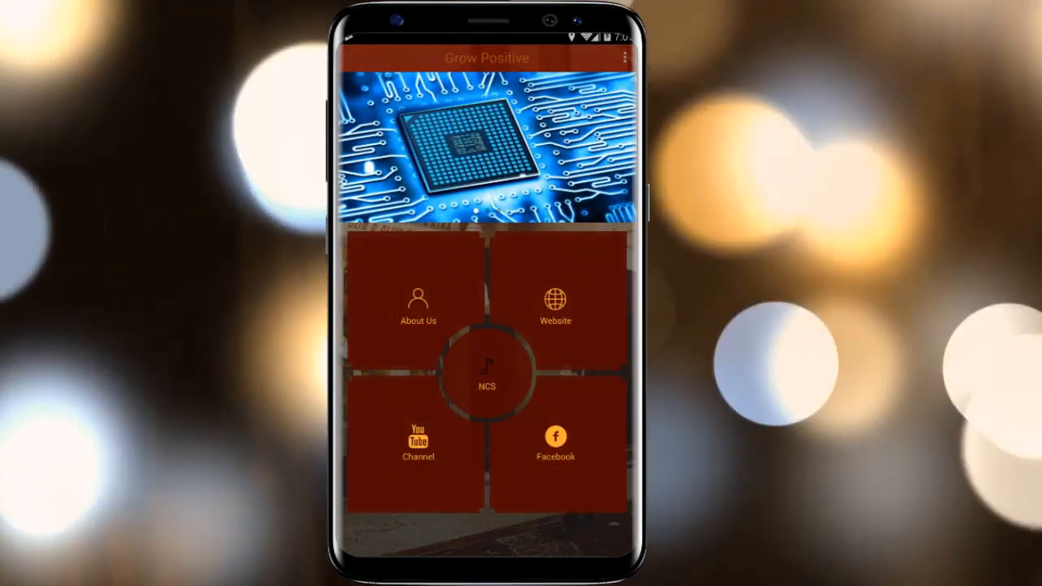
{"action": "left_click", "coordinate": [555, 305]}
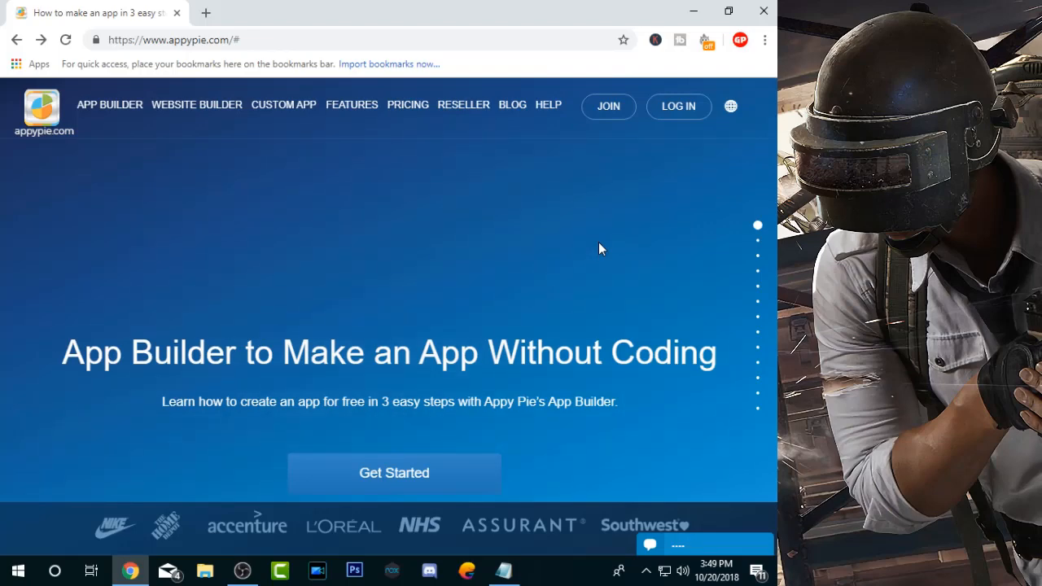
{"action": "mouse_move", "coordinate": [566, 438]}
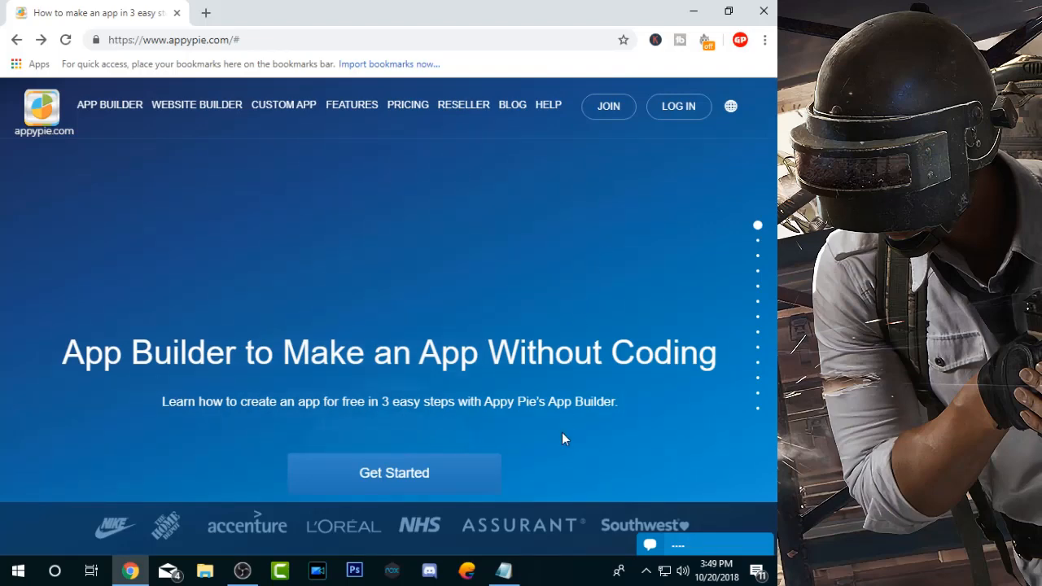
- Start a new app with 'Grow Positive' as the business name
{"action": "left_click", "coordinate": [394, 473]}
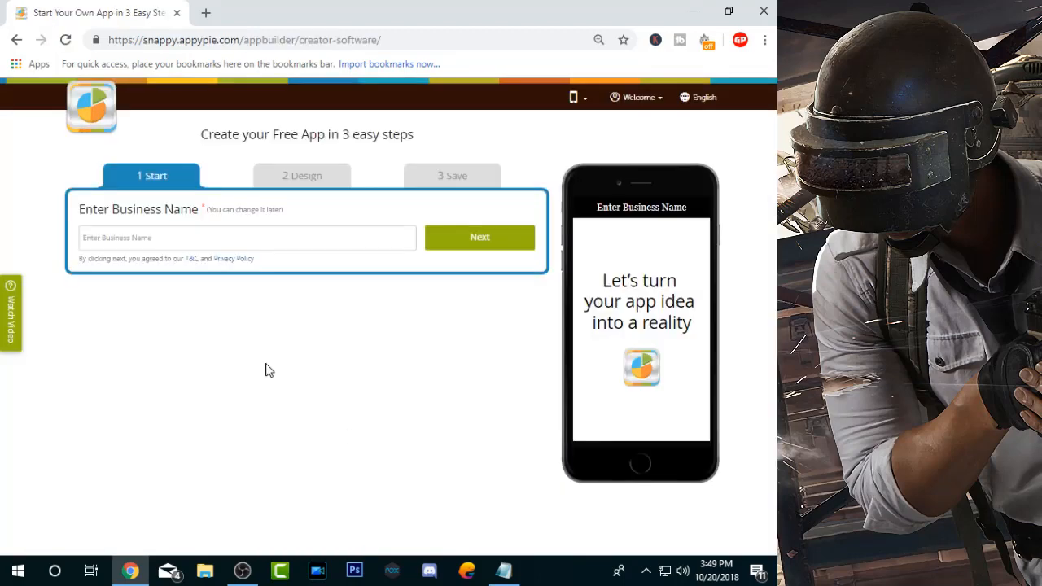
{"action": "left_click", "coordinate": [246, 236]}
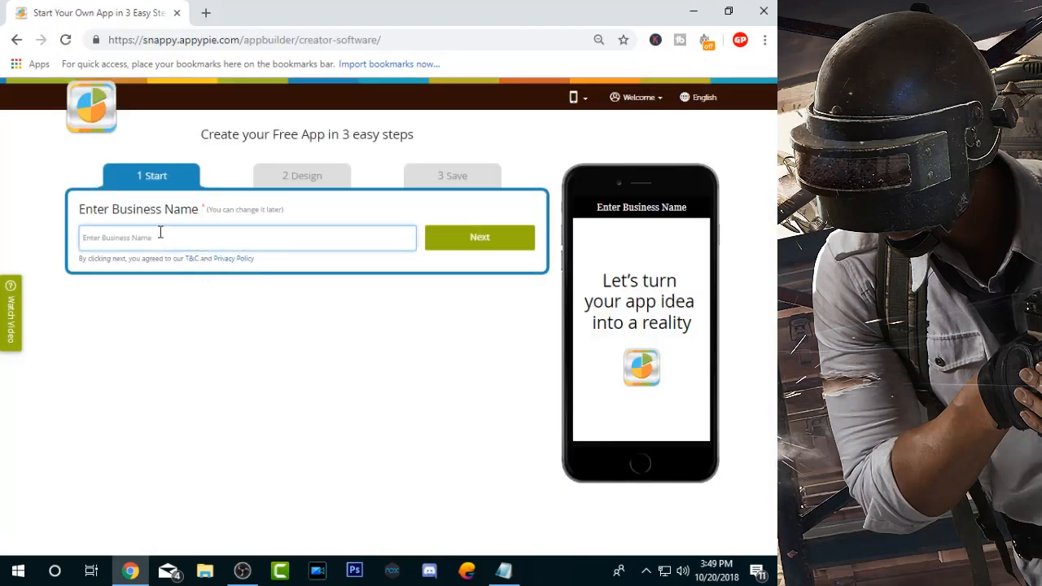
{"action": "type", "text": "Grow Positive"}
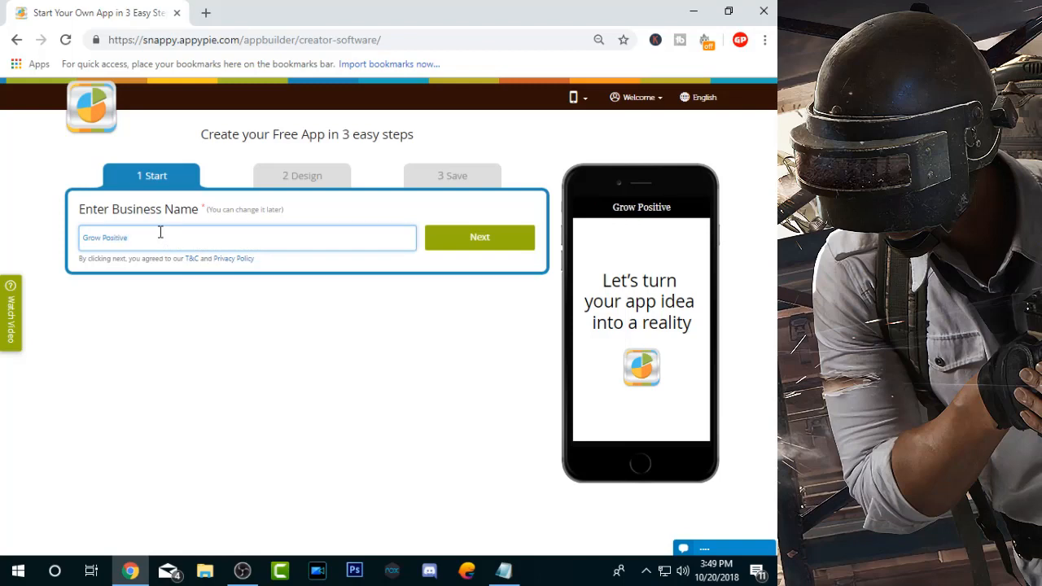
{"action": "left_click", "coordinate": [480, 236]}
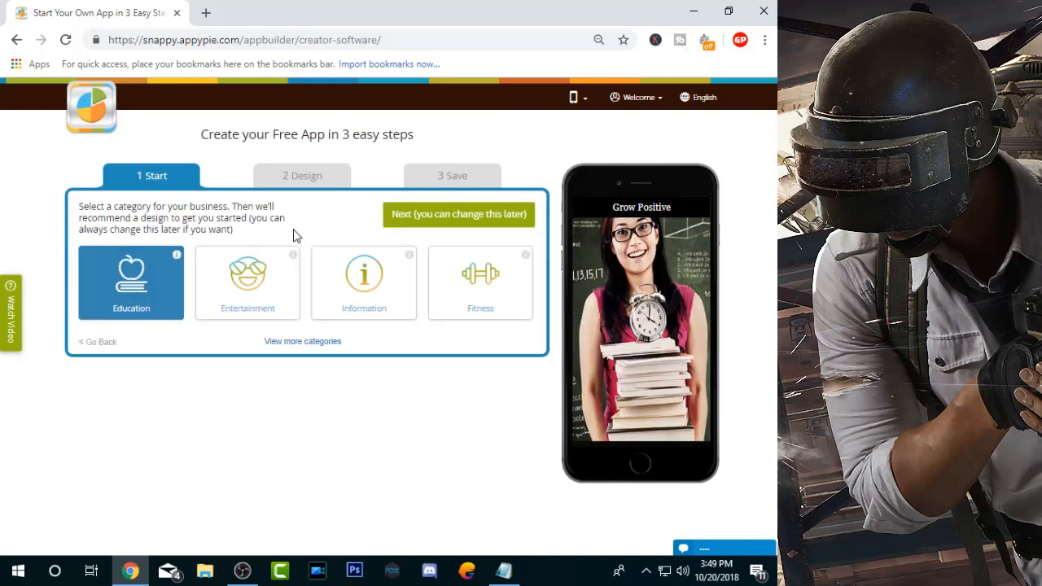
{"action": "mouse_move", "coordinate": [296, 314]}
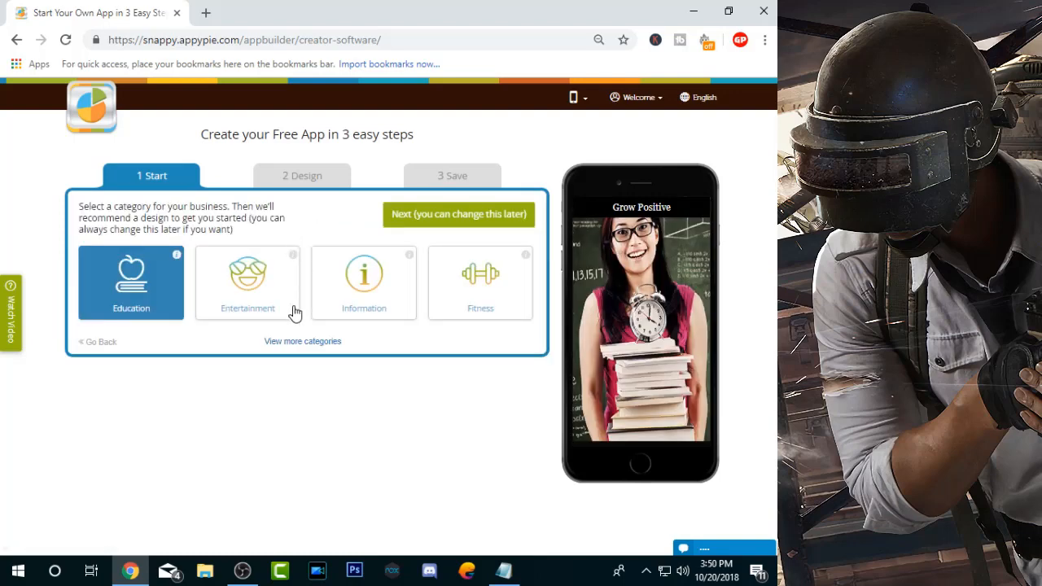
- Expand the category list, choose Business, and continue to the design step
{"action": "left_click", "coordinate": [302, 341]}
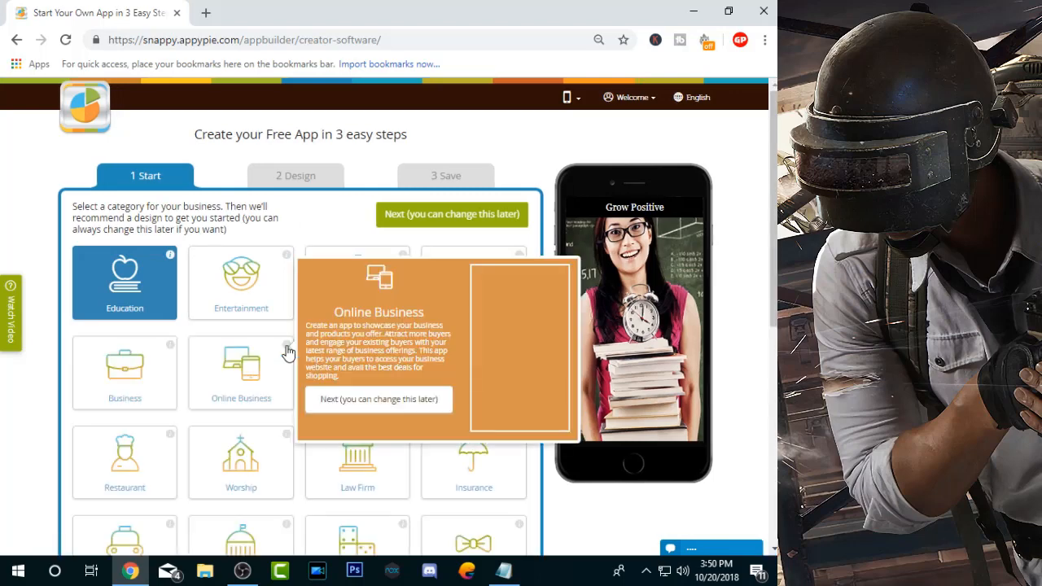
{"action": "mouse_move", "coordinate": [180, 339]}
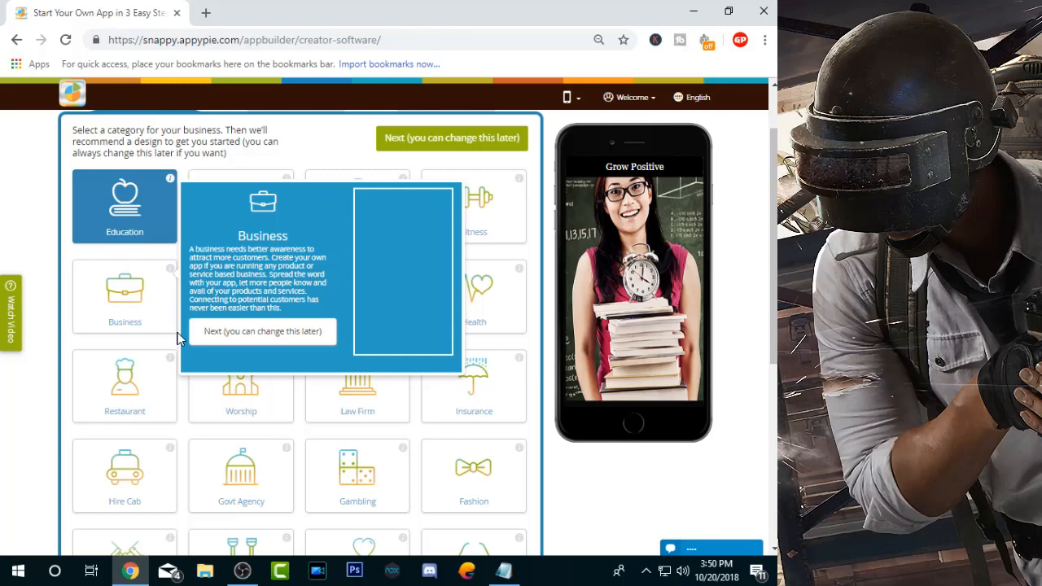
{"action": "mouse_move", "coordinate": [29, 365]}
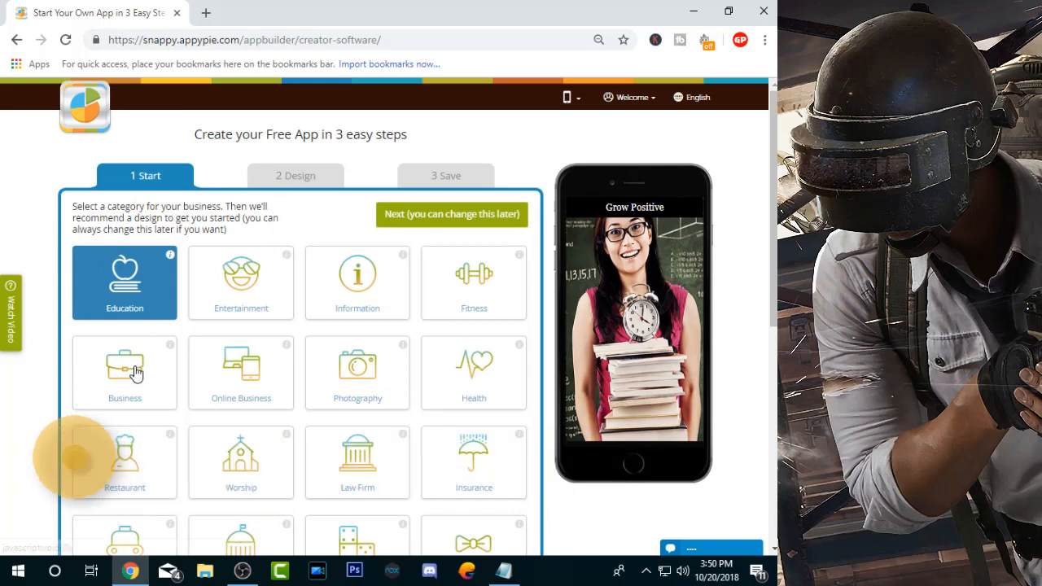
{"action": "mouse_move", "coordinate": [125, 373]}
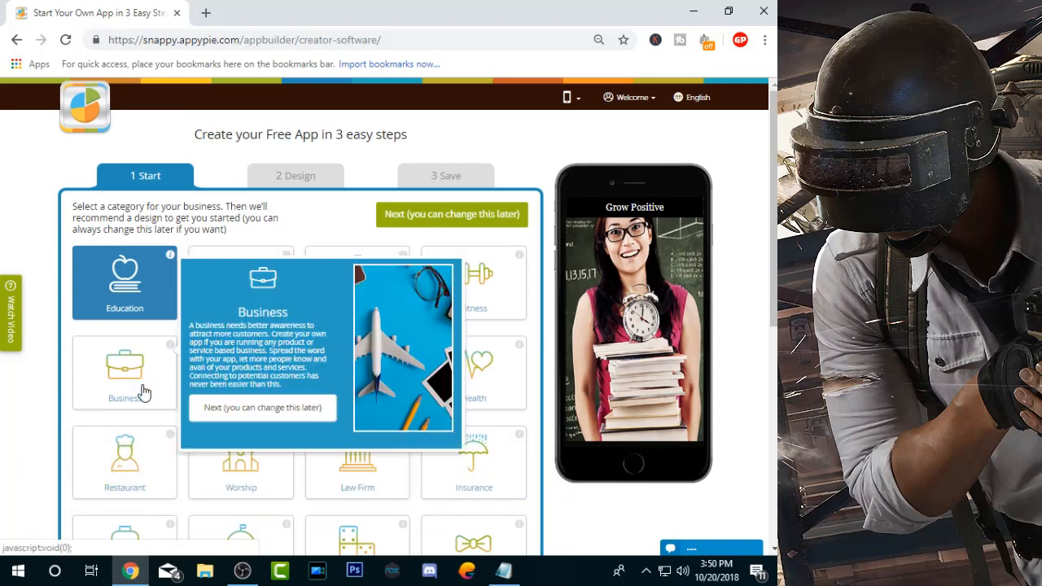
{"action": "left_click", "coordinate": [125, 372]}
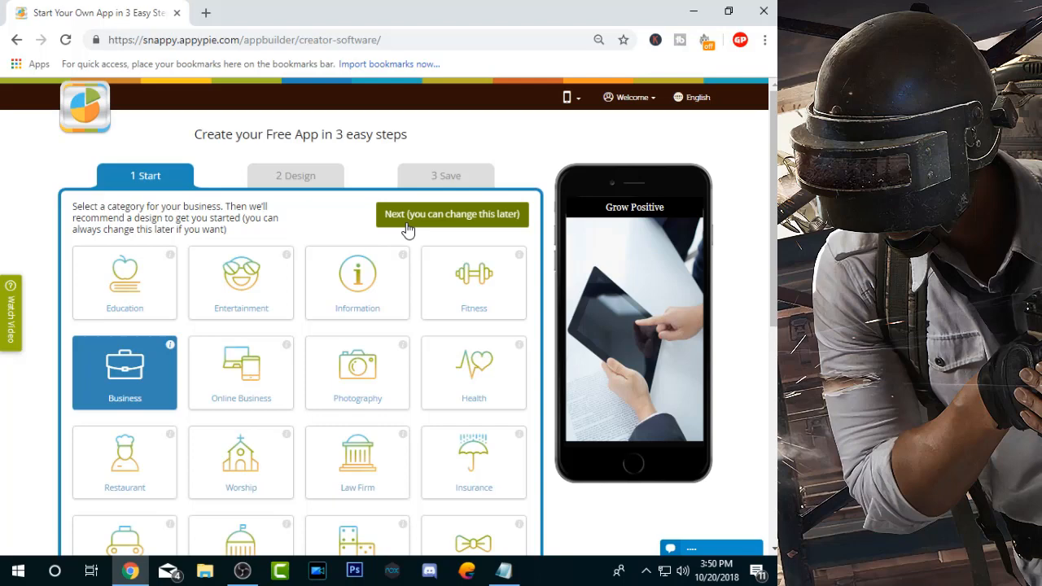
{"action": "left_click", "coordinate": [451, 214]}
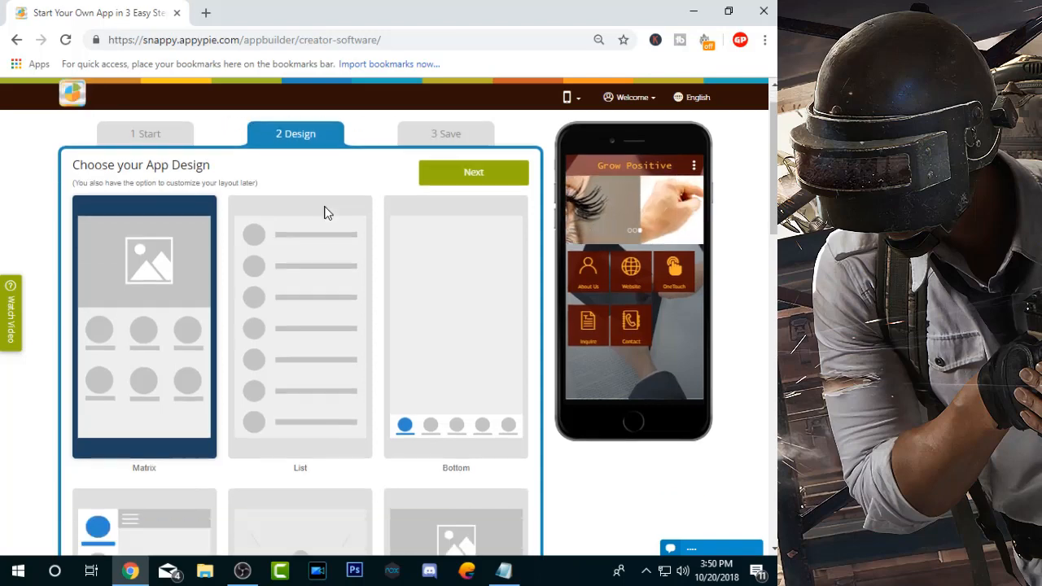
- Choose the Fixed Matrix layout from the design list and proceed to features
{"action": "scroll", "scroll_direction": "down", "scroll_amount": 3}
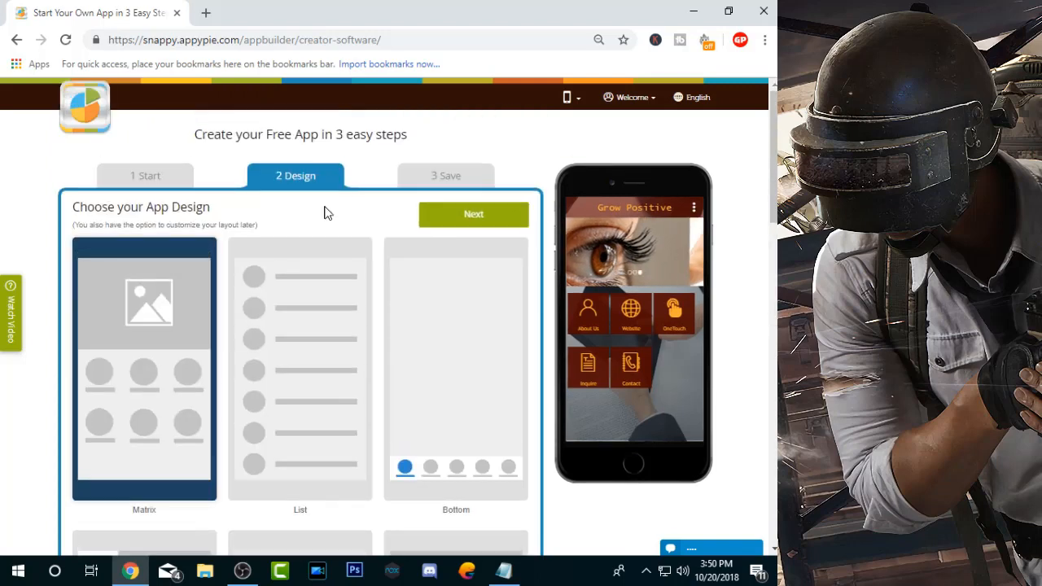
{"action": "scroll", "scroll_direction": "down", "scroll_amount": 3}
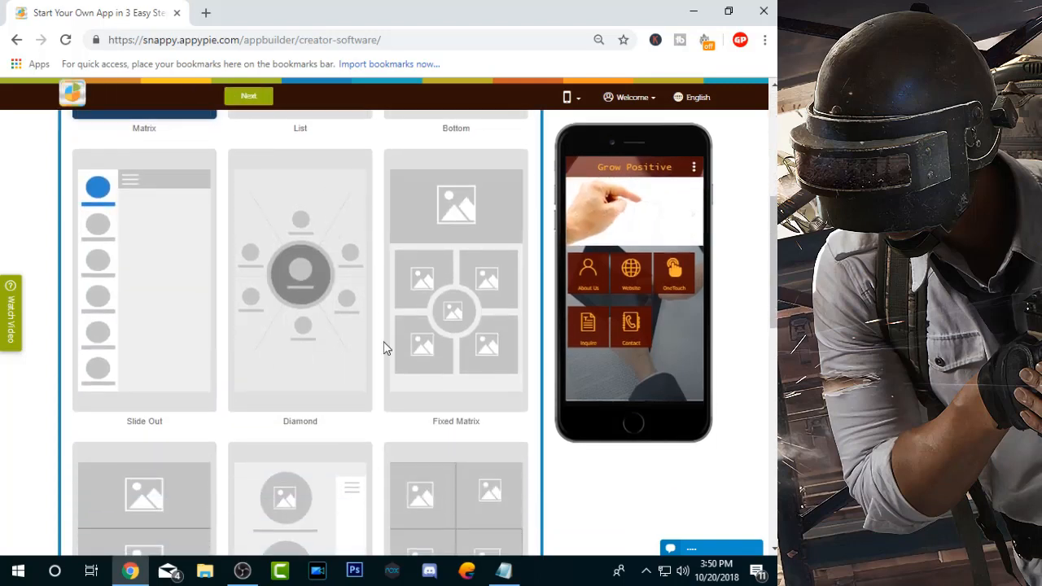
{"action": "left_click", "coordinate": [456, 309]}
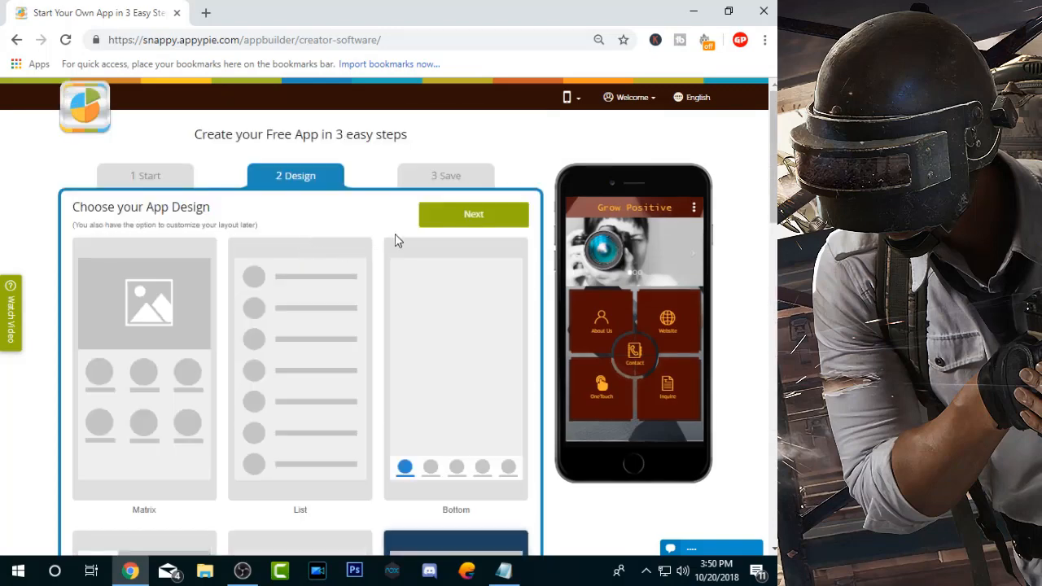
{"action": "left_click", "coordinate": [473, 214]}
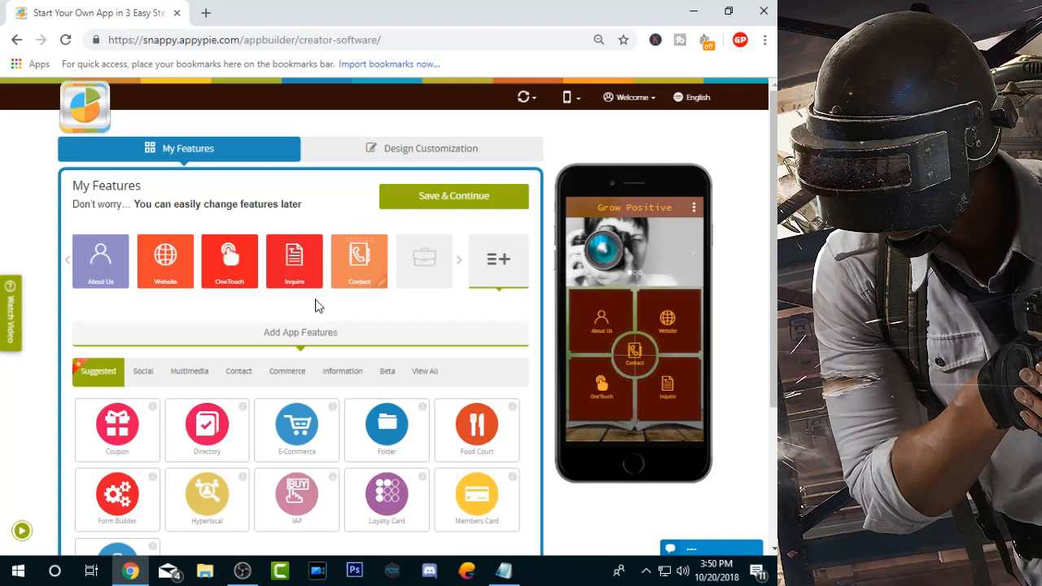
{"action": "mouse_move", "coordinate": [317, 298]}
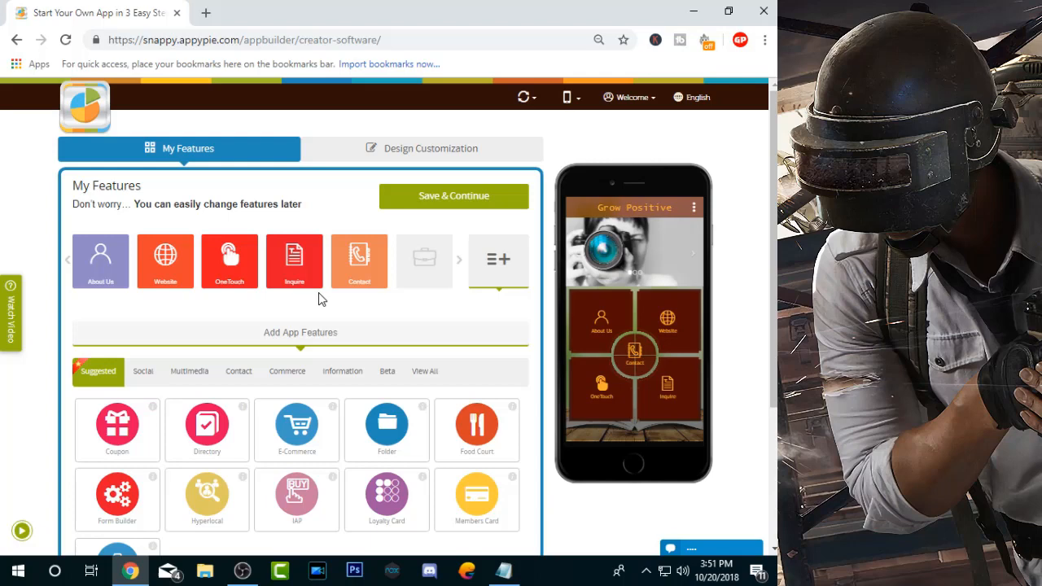
{"action": "mouse_move", "coordinate": [466, 310]}
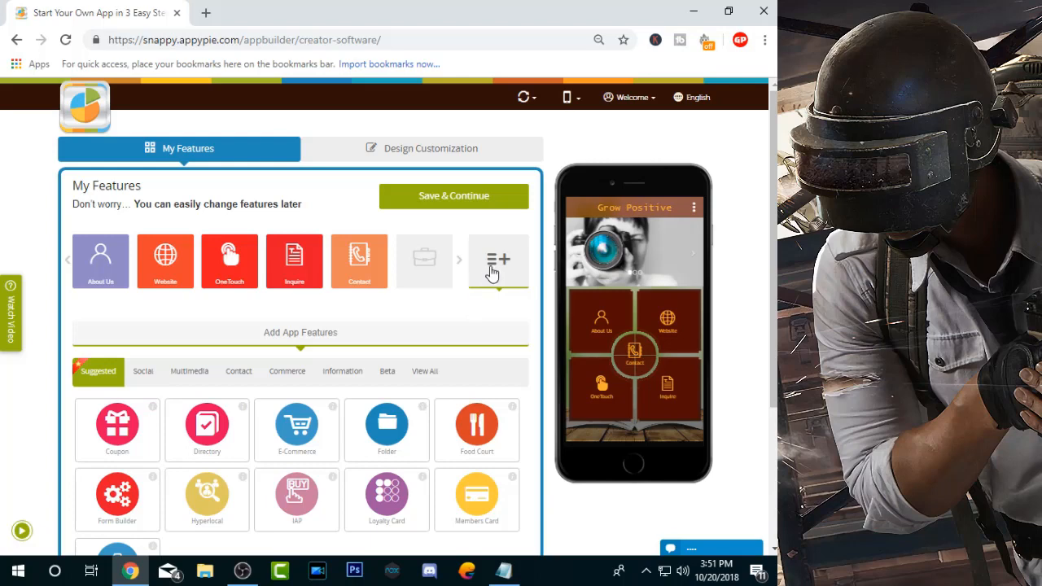
- Scroll to Add App Features and search the full feature list
{"action": "scroll", "scroll_direction": "down", "scroll_amount": 3}
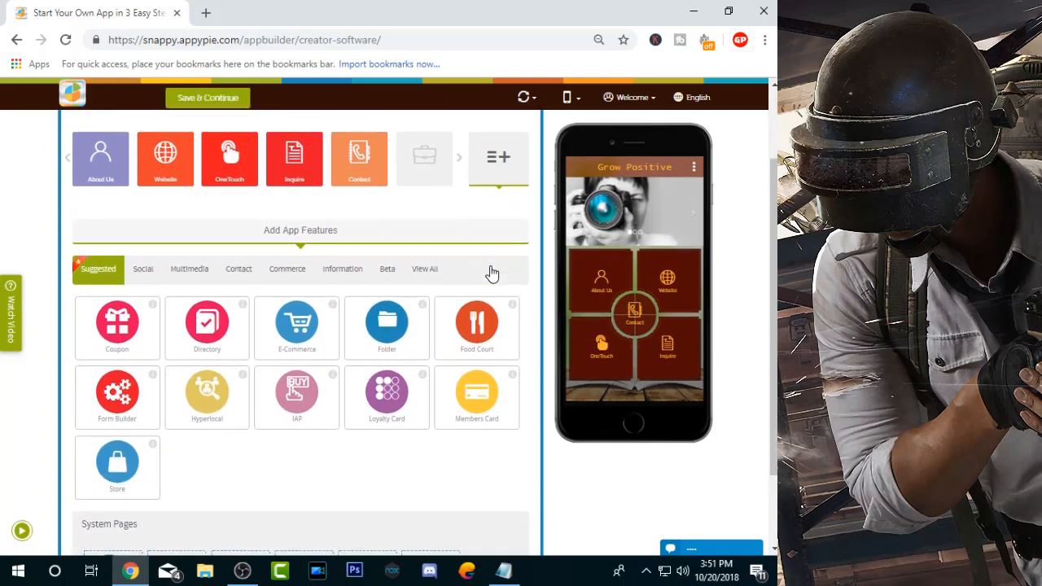
{"action": "scroll", "scroll_direction": "down", "scroll_amount": 3}
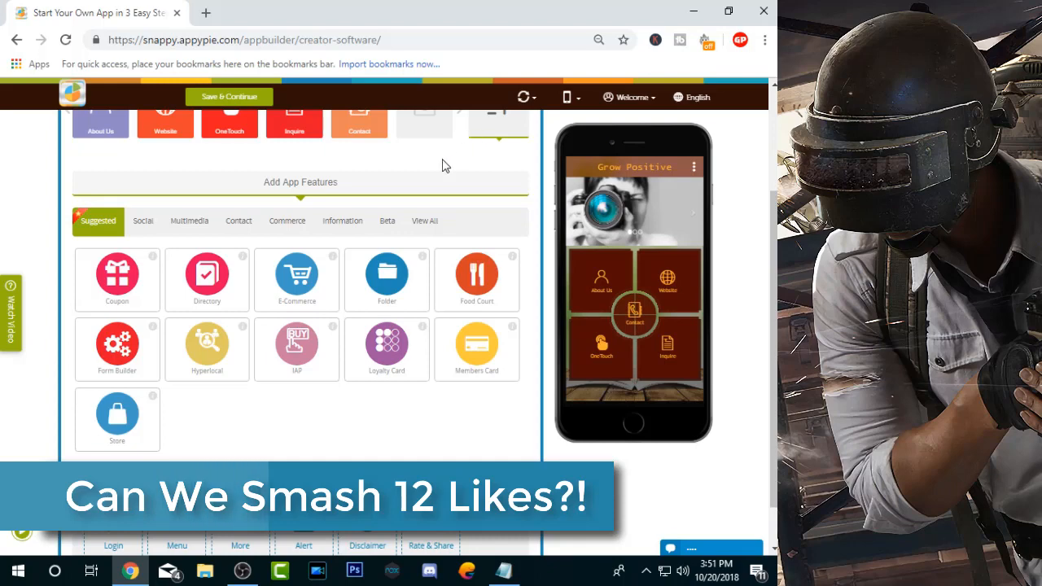
{"action": "left_click", "coordinate": [424, 220]}
{"action": "type", "text": "video"}
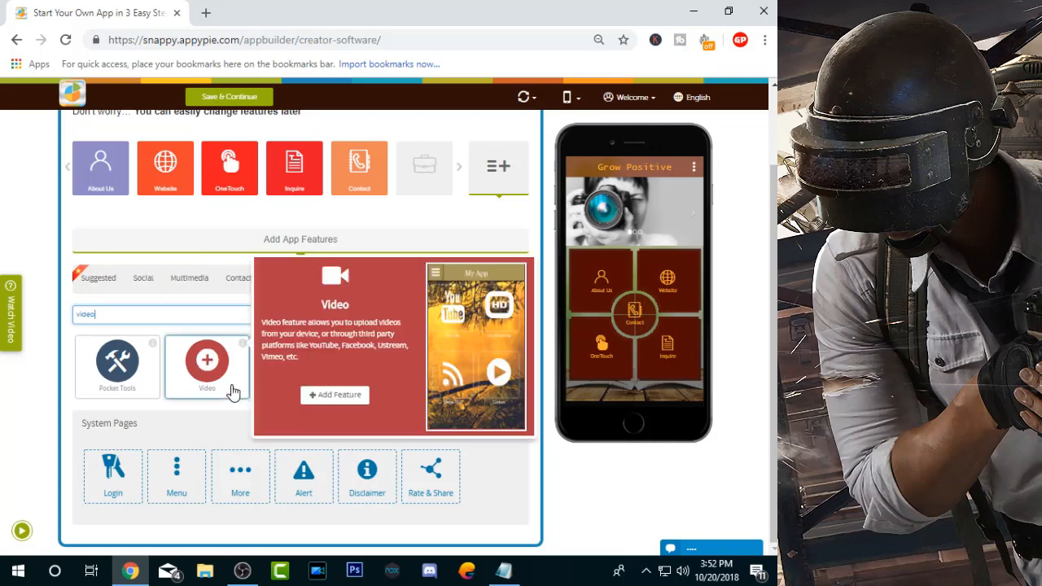
- Add the Video feature and enter 'Youtube' as its page name
{"action": "left_click", "coordinate": [334, 395]}
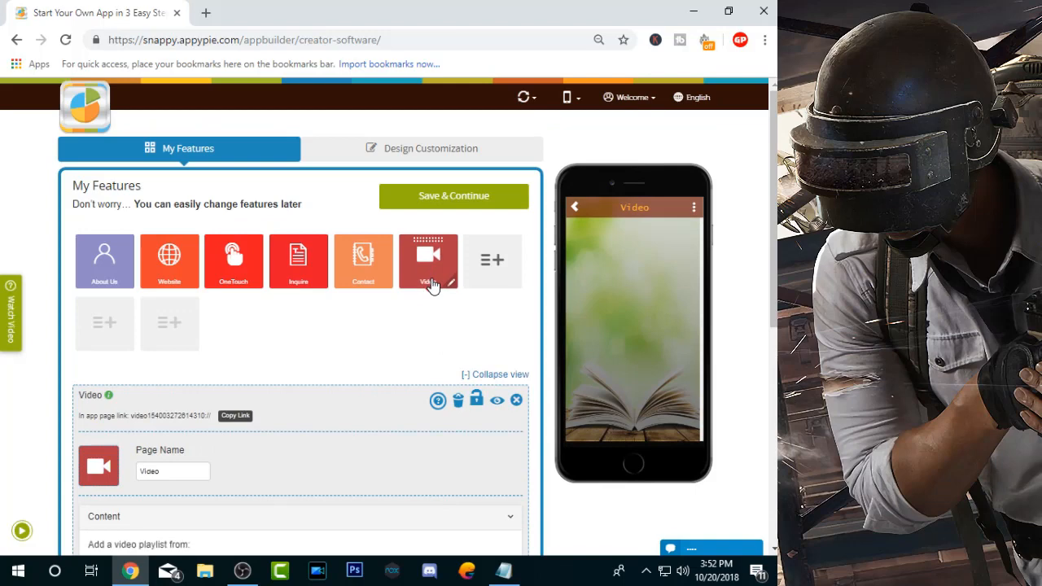
{"action": "scroll", "scroll_direction": "down", "scroll_amount": 3}
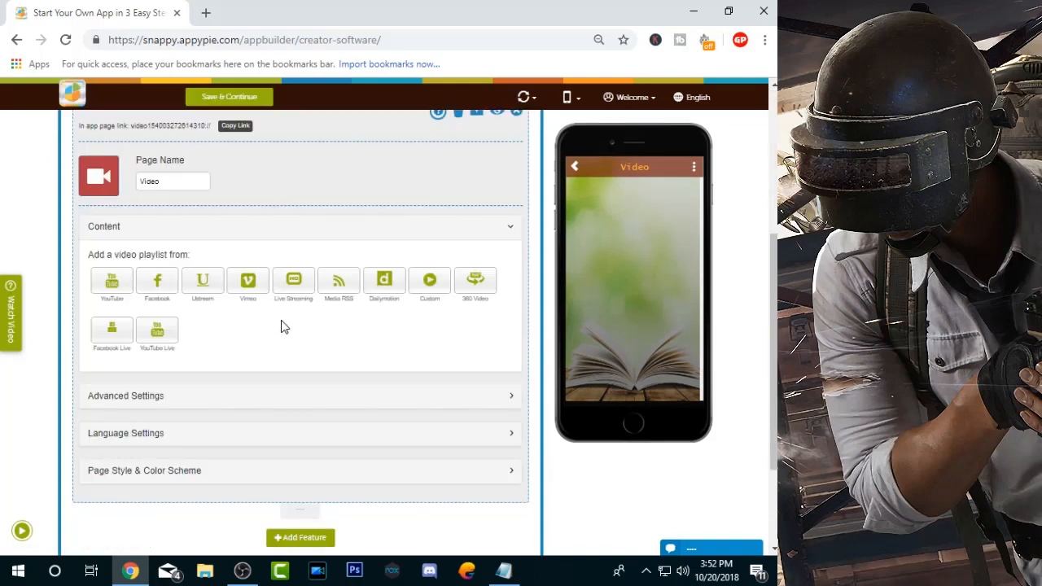
{"action": "left_click", "coordinate": [173, 181]}
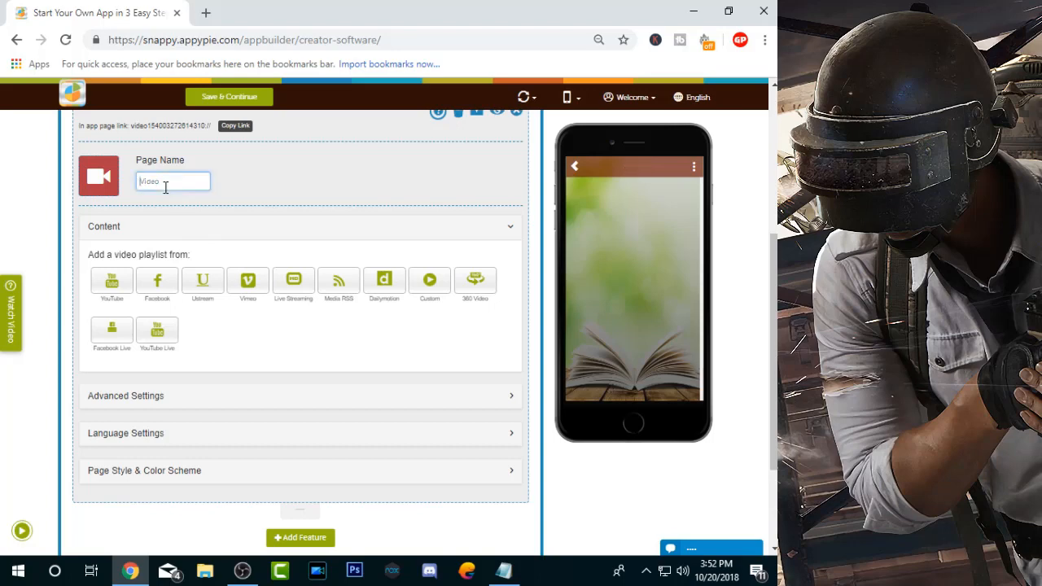
{"action": "type", "text": "Youtube"}
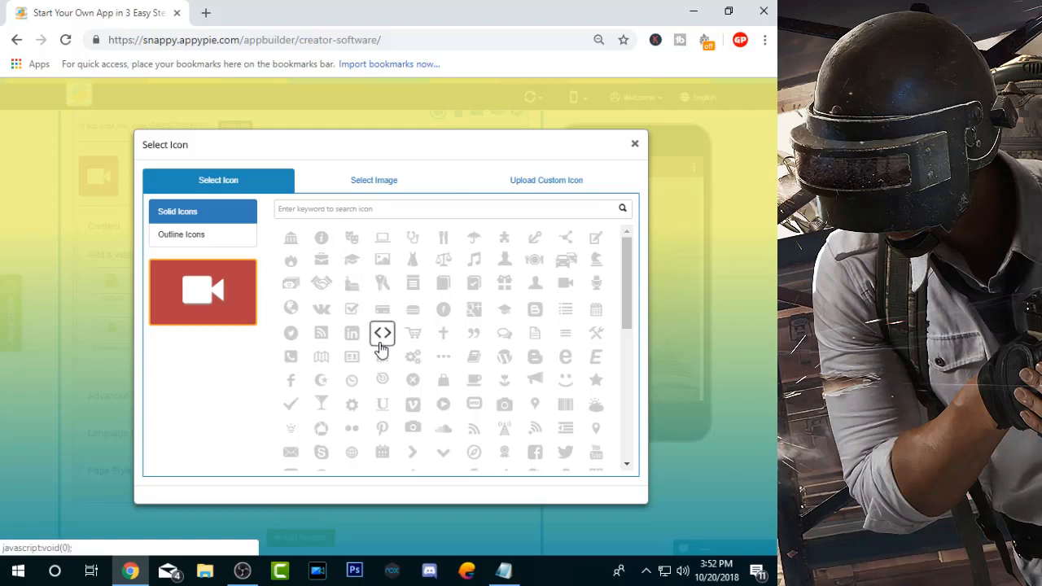
- Search the icon collection for 'youtube'
{"action": "left_click", "coordinate": [452, 208]}
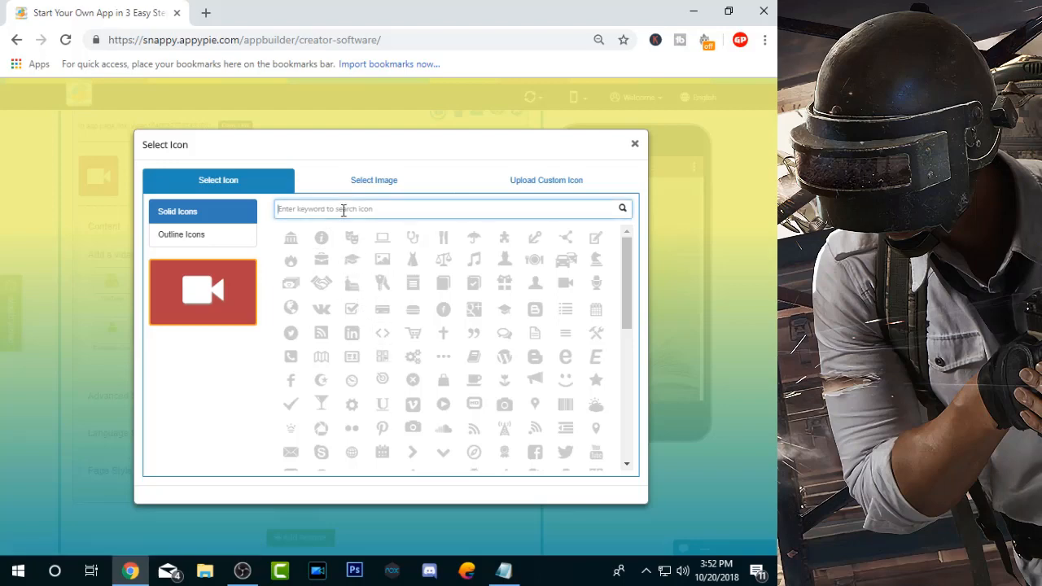
{"action": "type", "text": "youtube"}
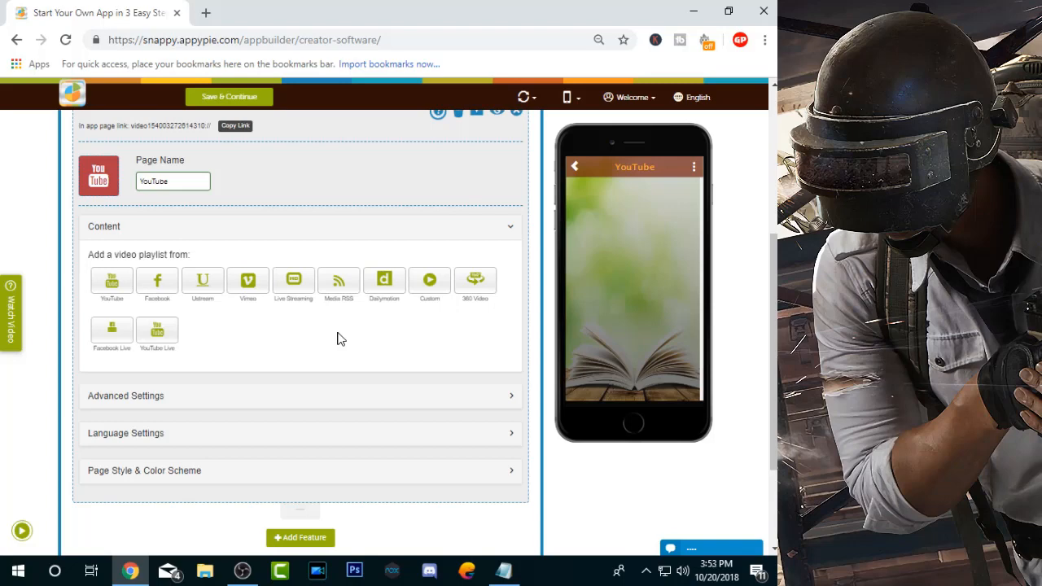
{"action": "mouse_move", "coordinate": [203, 285]}
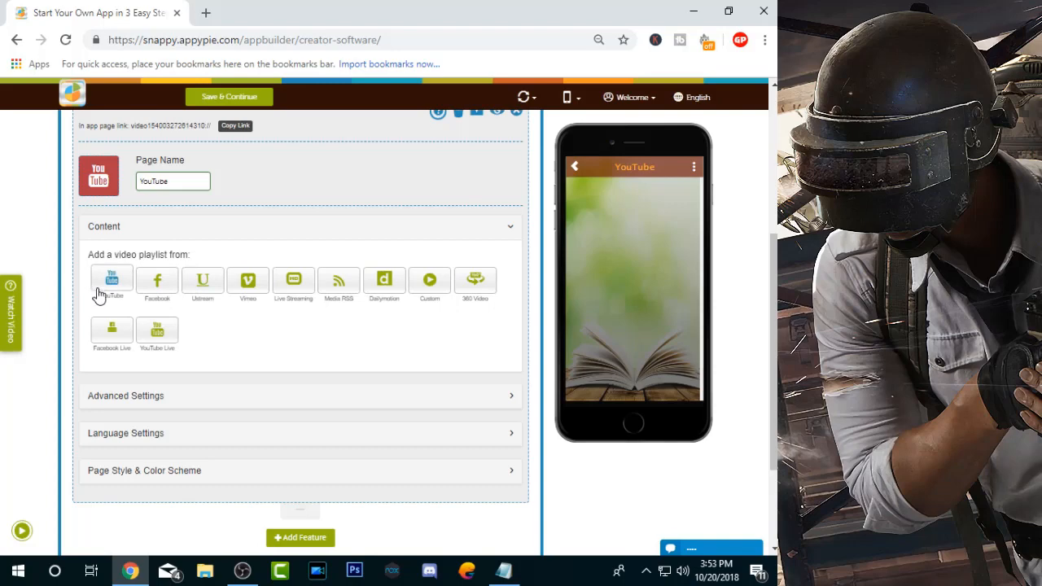
- Choose YouTube as the playlist source and enter the channel link
{"action": "left_click", "coordinate": [111, 281]}
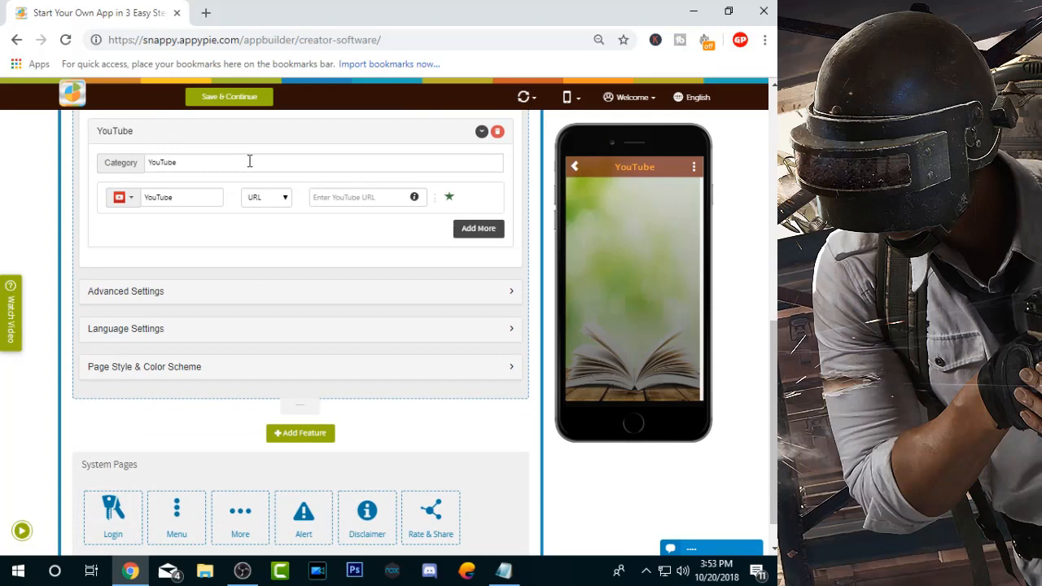
{"action": "left_click", "coordinate": [367, 197]}
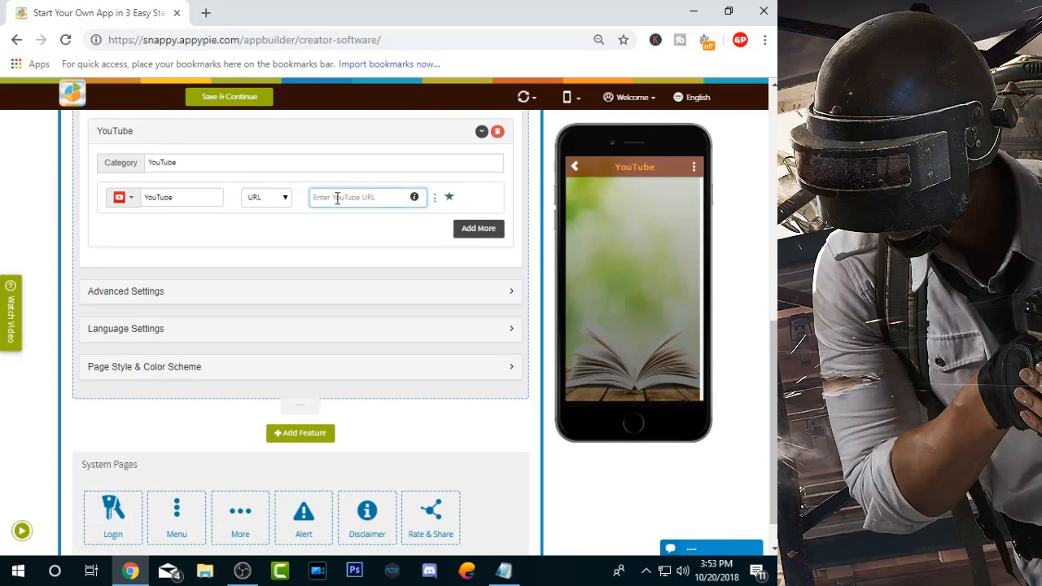
{"action": "left_click", "coordinate": [366, 197]}
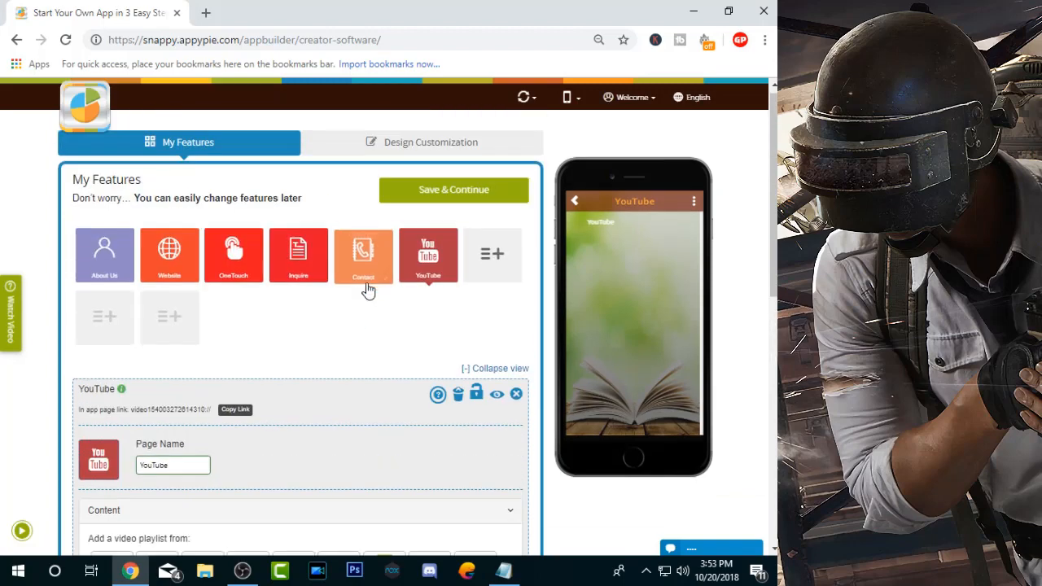
- Delete the Contact feature and confirm the deletion
{"action": "scroll", "scroll_direction": "down", "scroll_amount": 3}
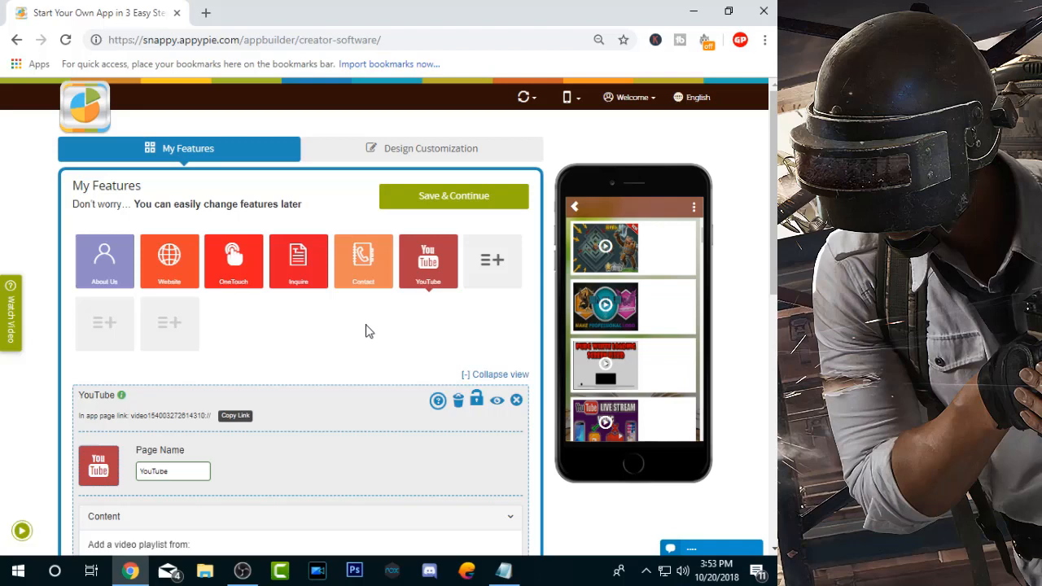
{"action": "mouse_move", "coordinate": [367, 307]}
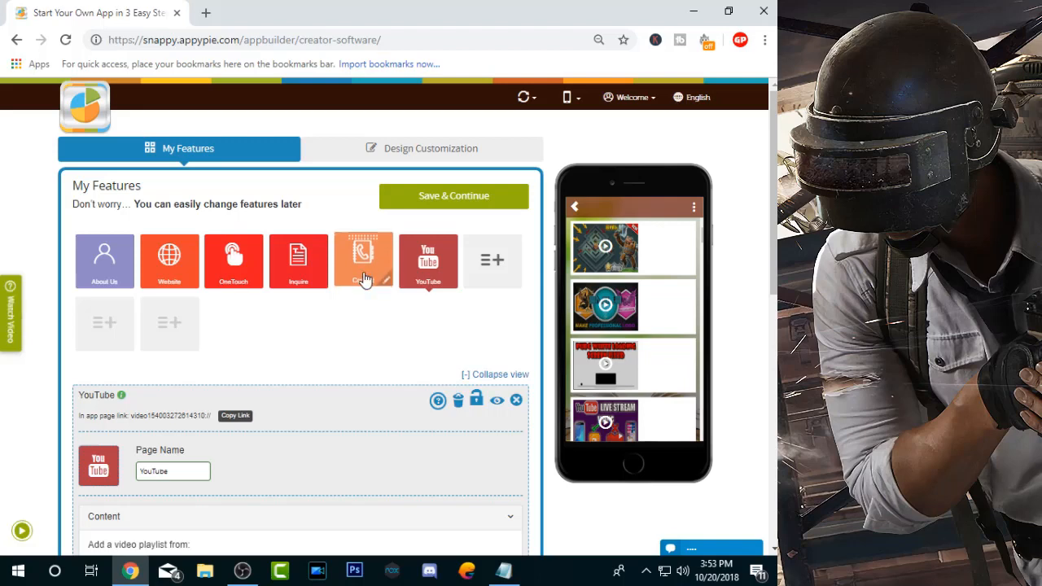
{"action": "left_click", "coordinate": [363, 256]}
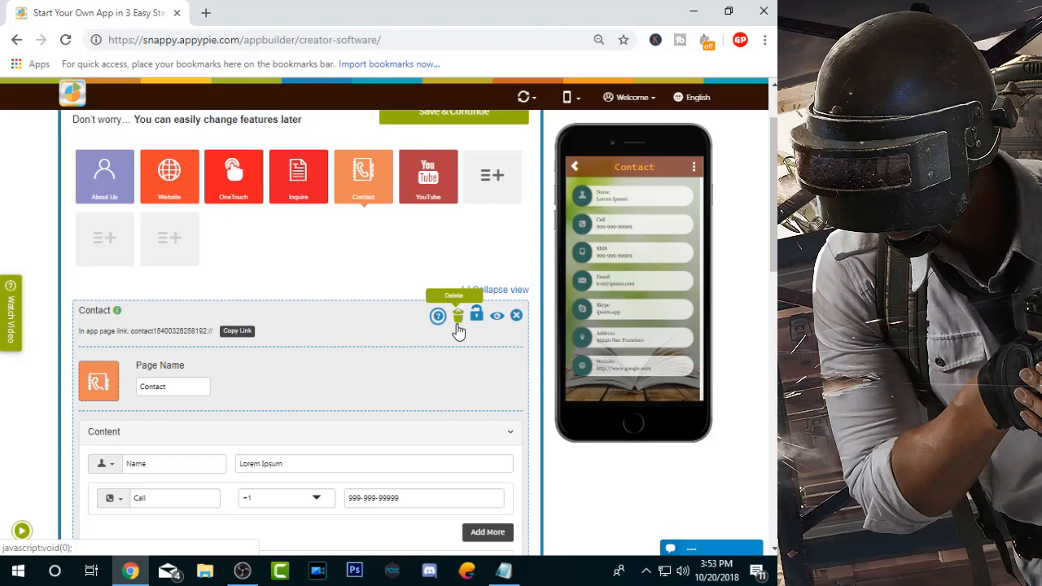
{"action": "left_click", "coordinate": [458, 316]}
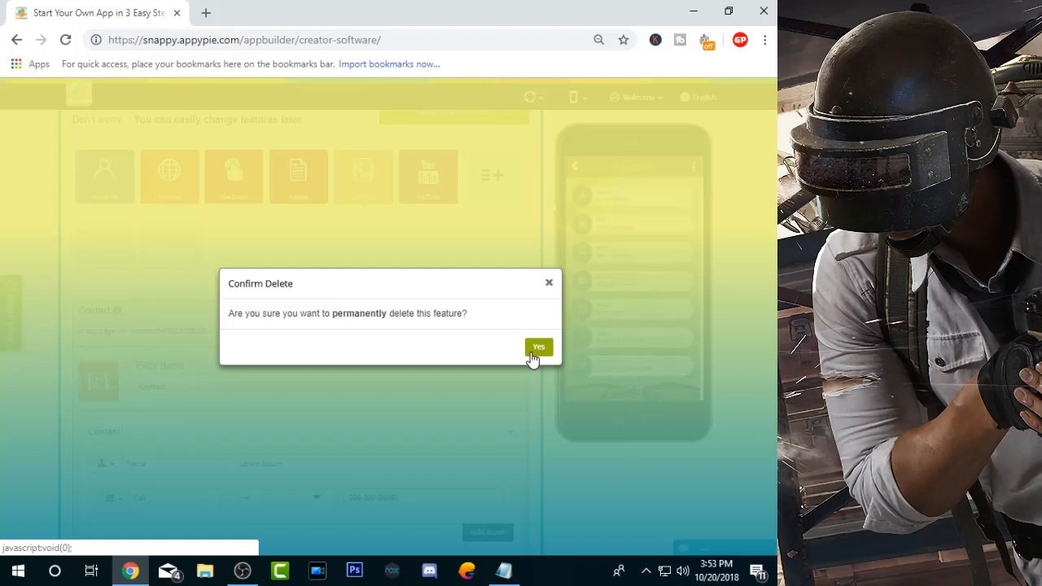
{"action": "left_click", "coordinate": [538, 348]}
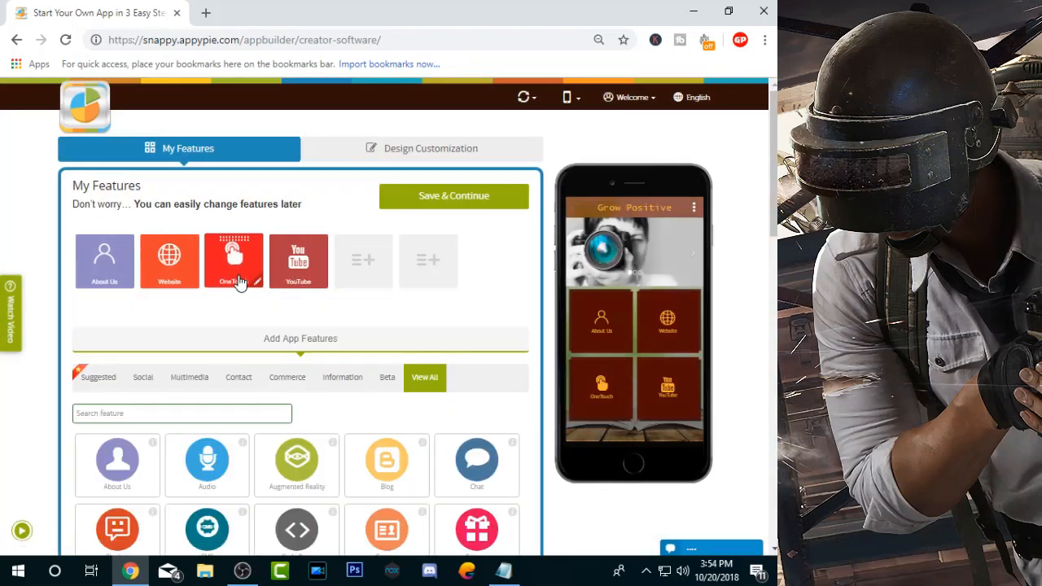
- Delete the OneTouch feature and confirm the deletion
{"action": "left_click", "coordinate": [233, 261]}
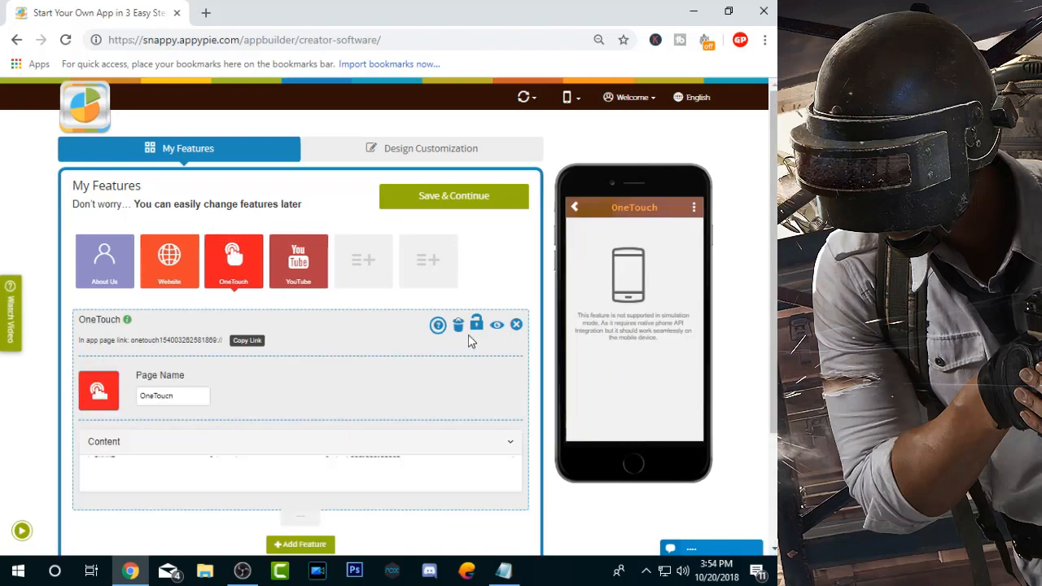
{"action": "left_click", "coordinate": [233, 261]}
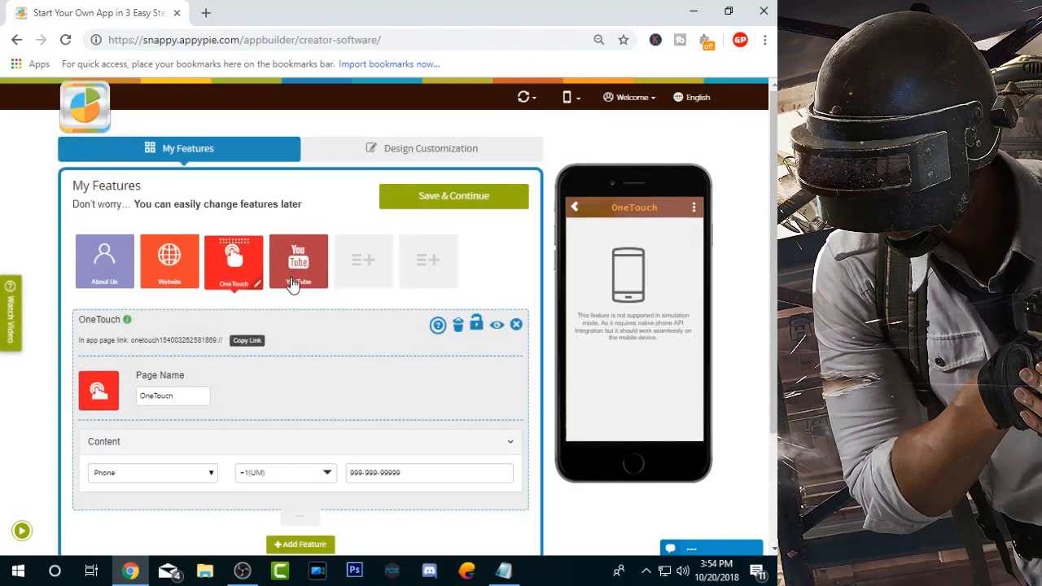
{"action": "left_click", "coordinate": [458, 324]}
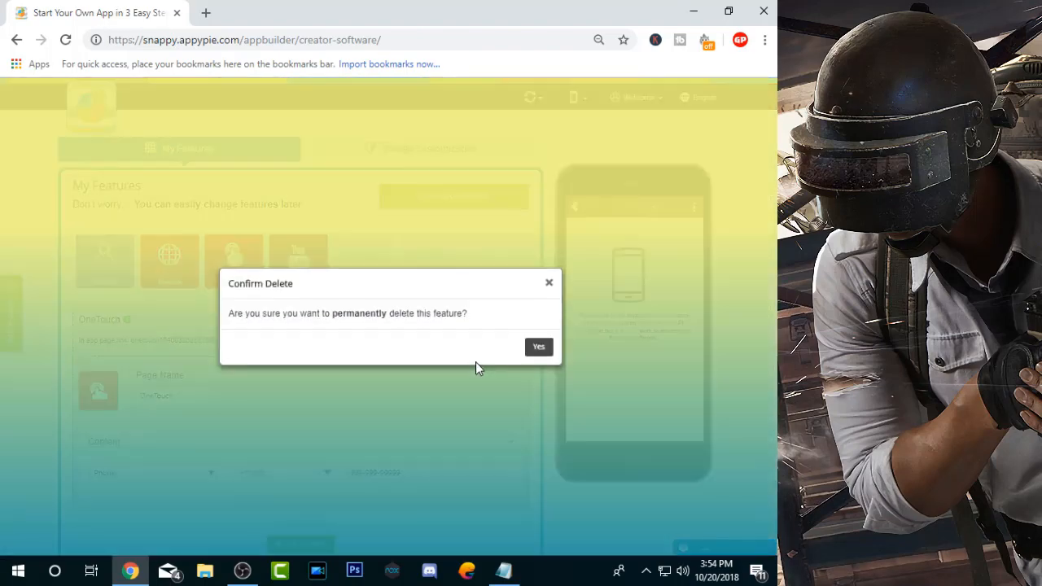
{"action": "left_click", "coordinate": [538, 345]}
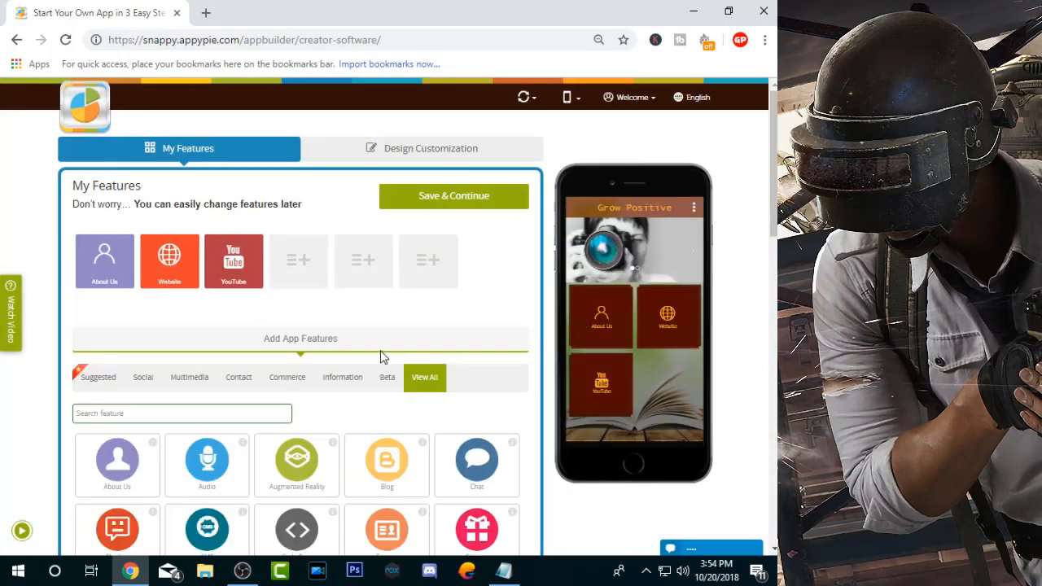
{"action": "mouse_move", "coordinate": [195, 312]}
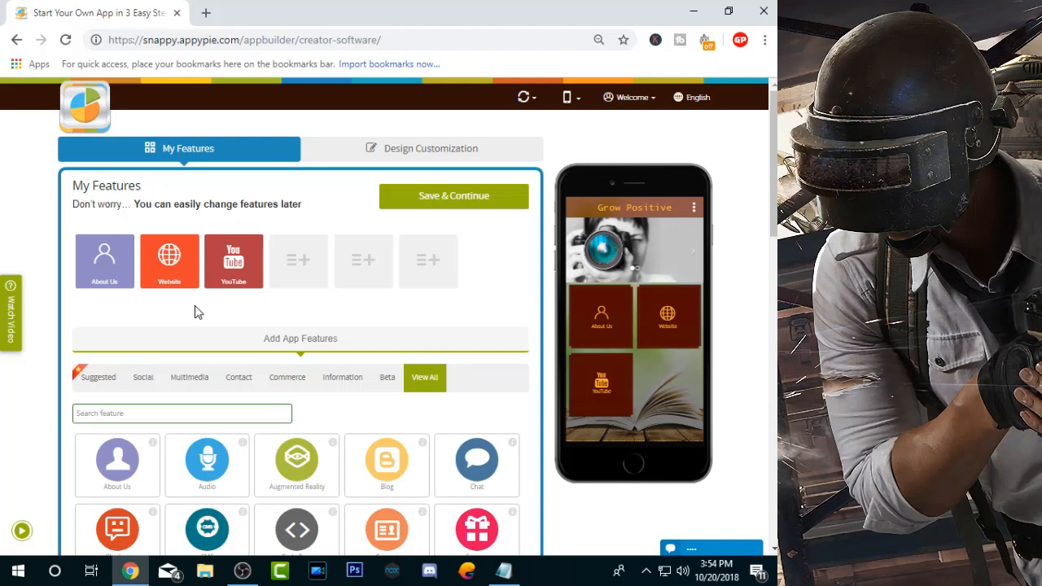
{"action": "scroll", "scroll_direction": "down", "scroll_amount": 3}
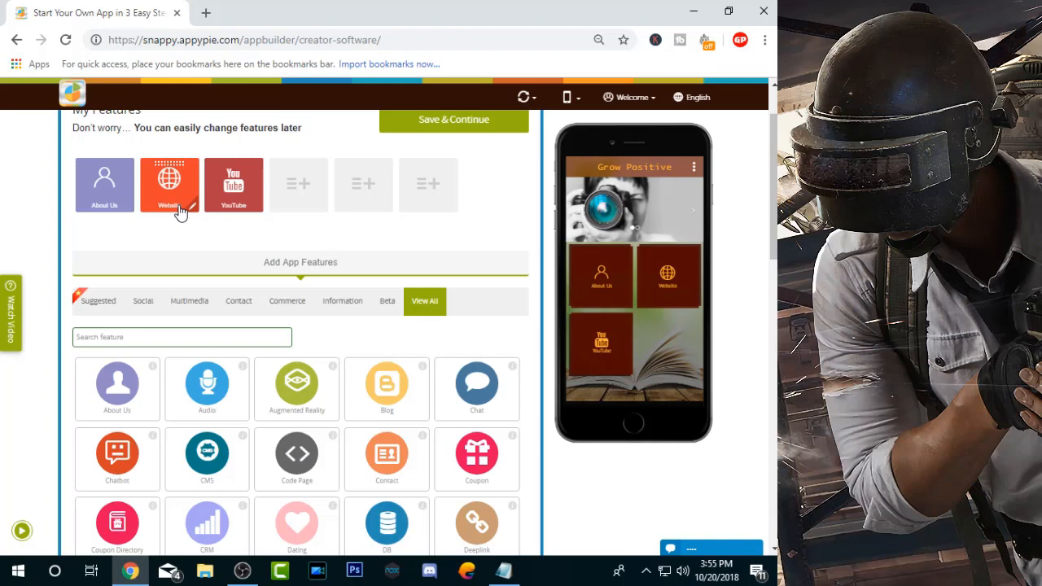
- Open the Website feature's settings
{"action": "left_click", "coordinate": [169, 184]}
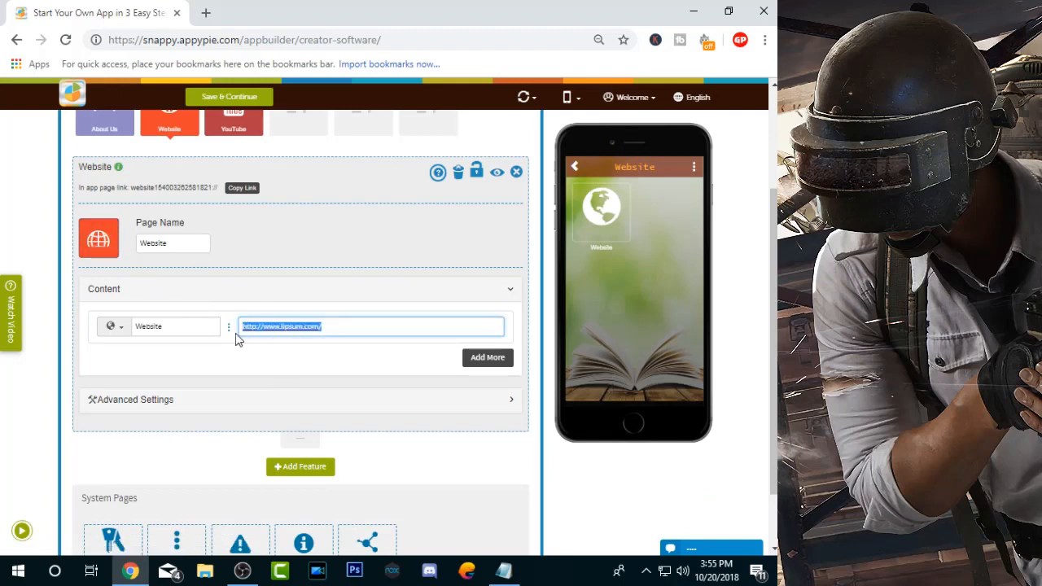
{"action": "mouse_move", "coordinate": [265, 353]}
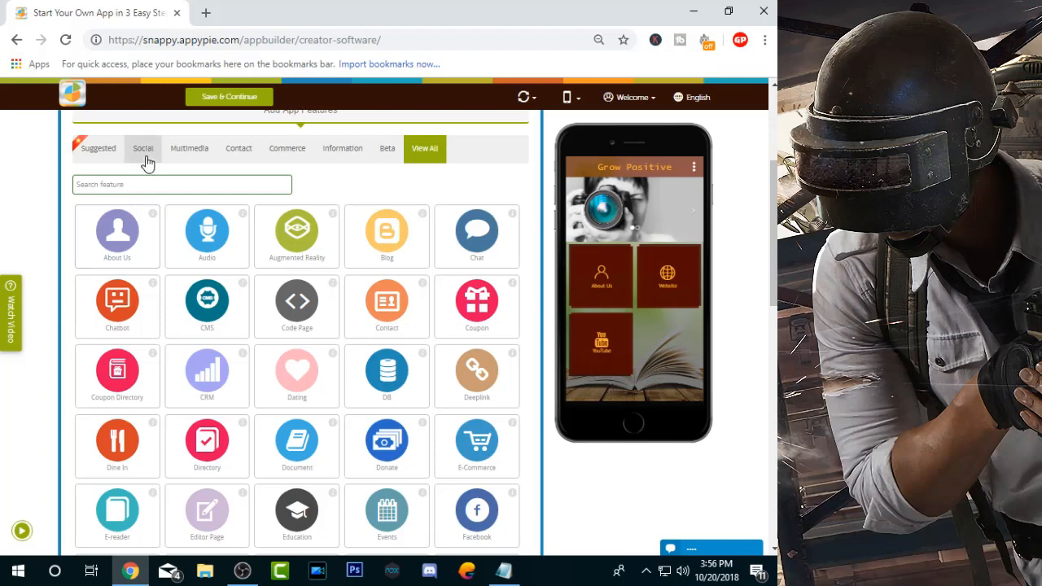
- Add a Facebook feature from the Social category and enter the creator's bio in About Us
{"action": "left_click", "coordinate": [143, 148]}
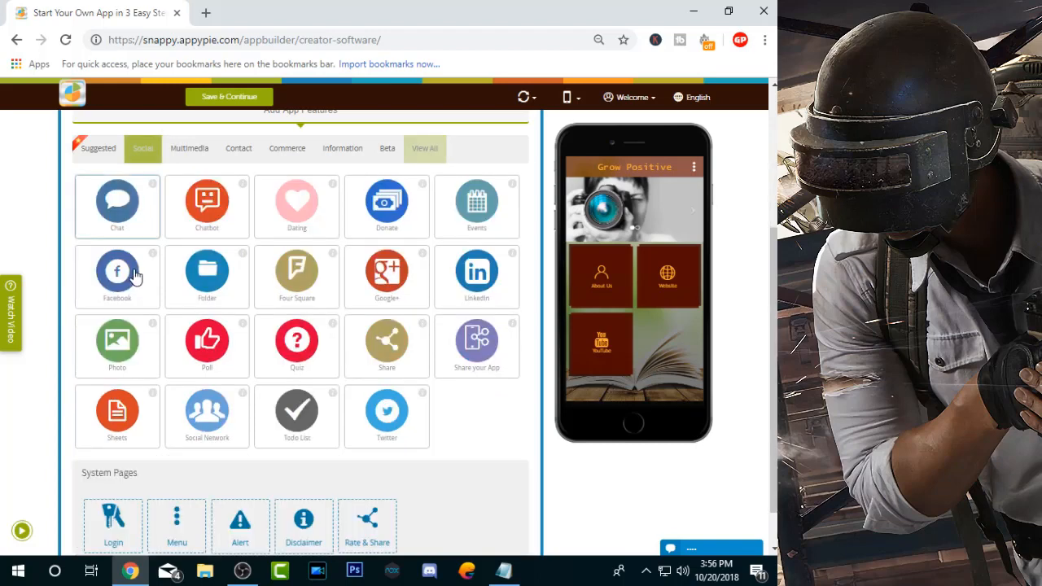
{"action": "left_click", "coordinate": [116, 273]}
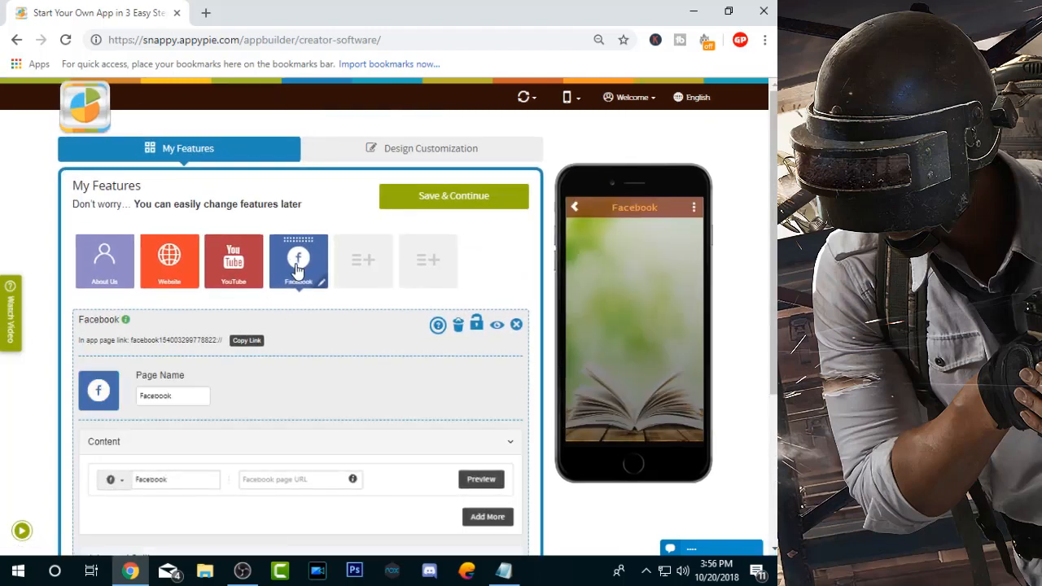
{"action": "scroll", "scroll_direction": "down", "scroll_amount": 3}
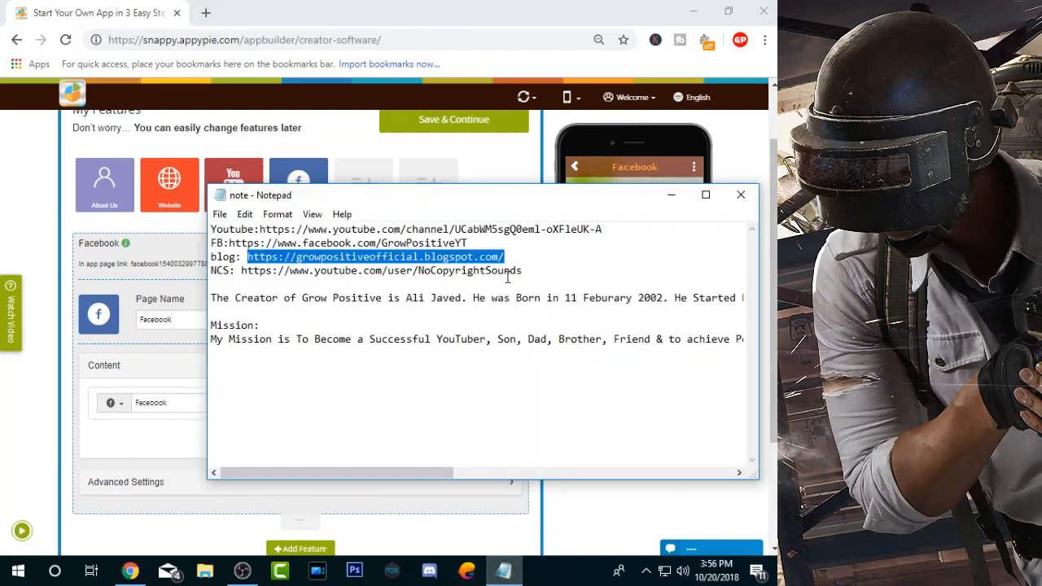
{"action": "left_click", "coordinate": [740, 195]}
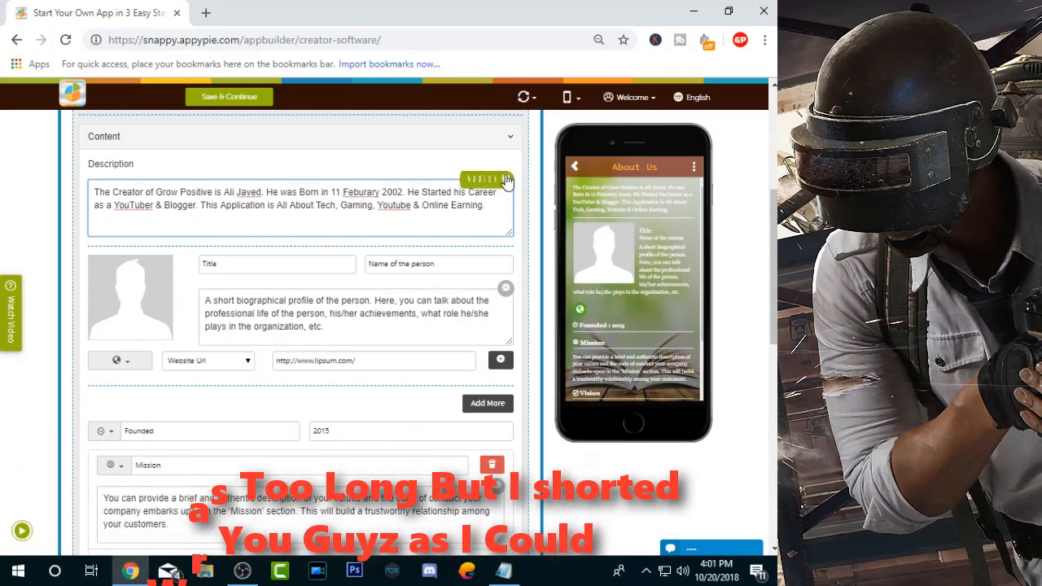
- Fill the About Us profile title and 'Grow Positive' name, and delete the extra section
{"action": "left_click", "coordinate": [277, 263]}
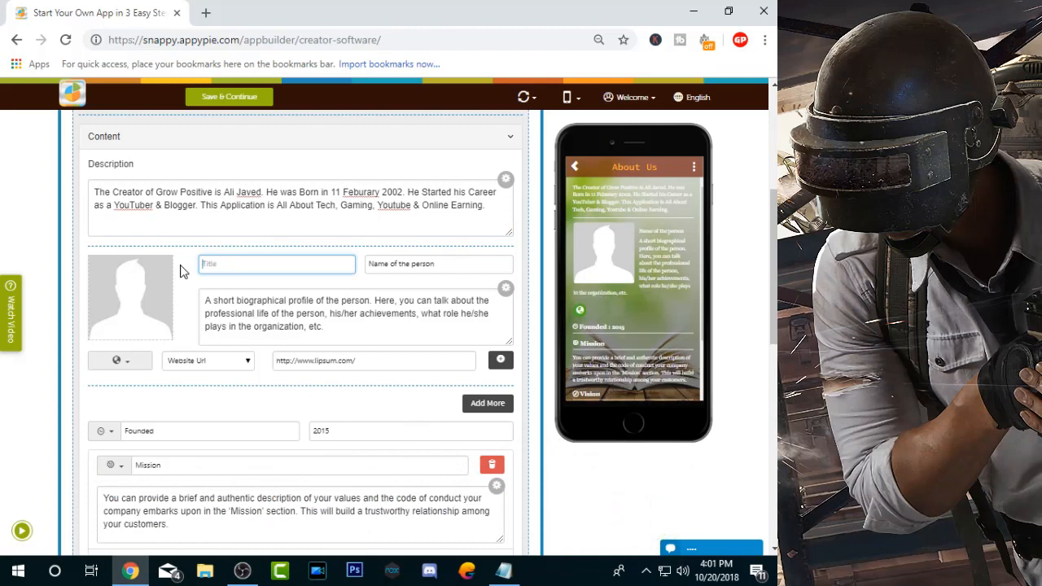
{"action": "type", "text": "About"}
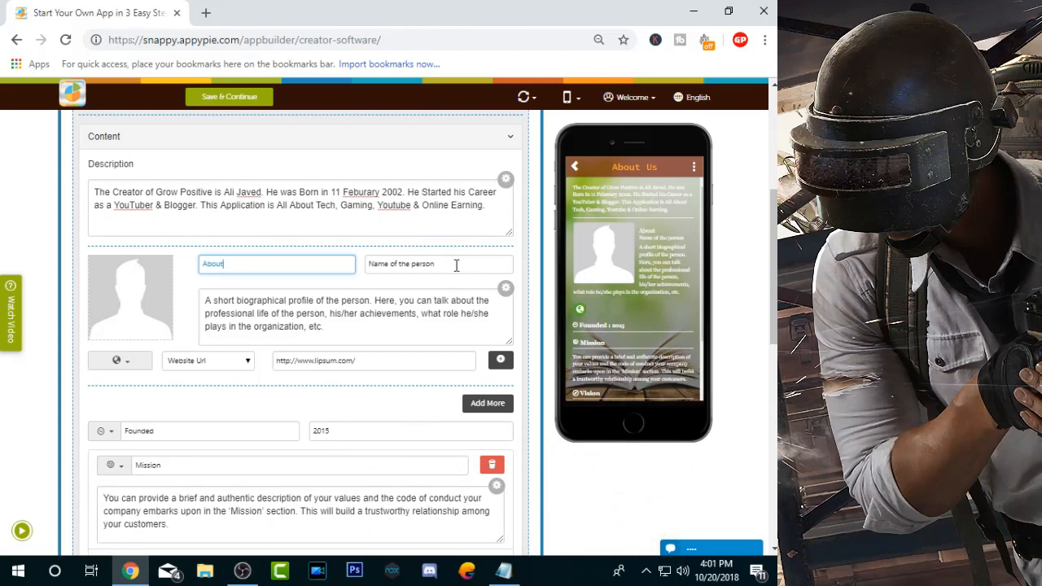
{"action": "type", "text": "Grow Pos"}
{"action": "left_click", "coordinate": [411, 431]}
{"action": "type", "text": "2018"}
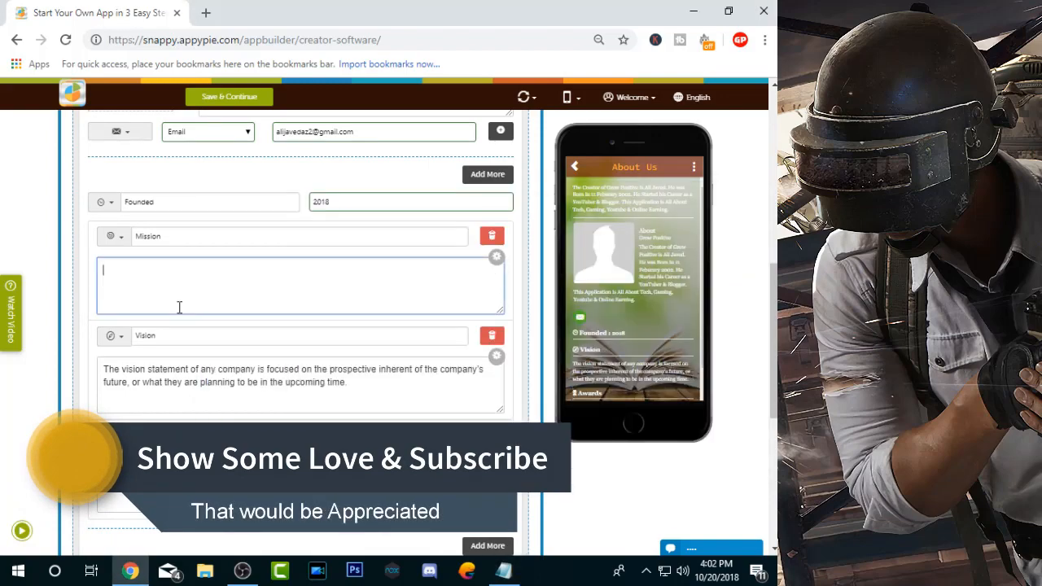
{"action": "left_click", "coordinate": [491, 236]}
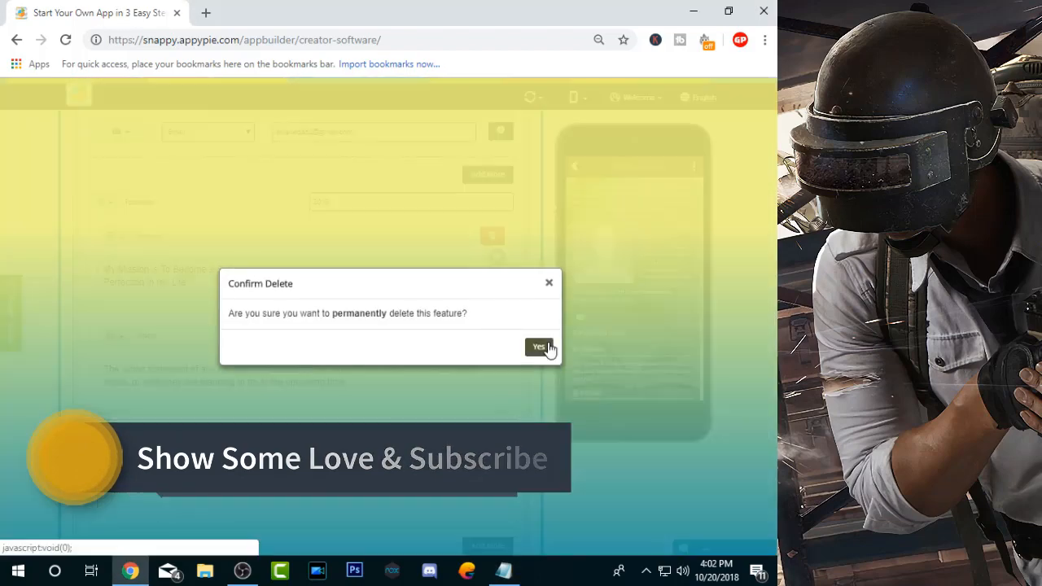
{"action": "left_click", "coordinate": [537, 347]}
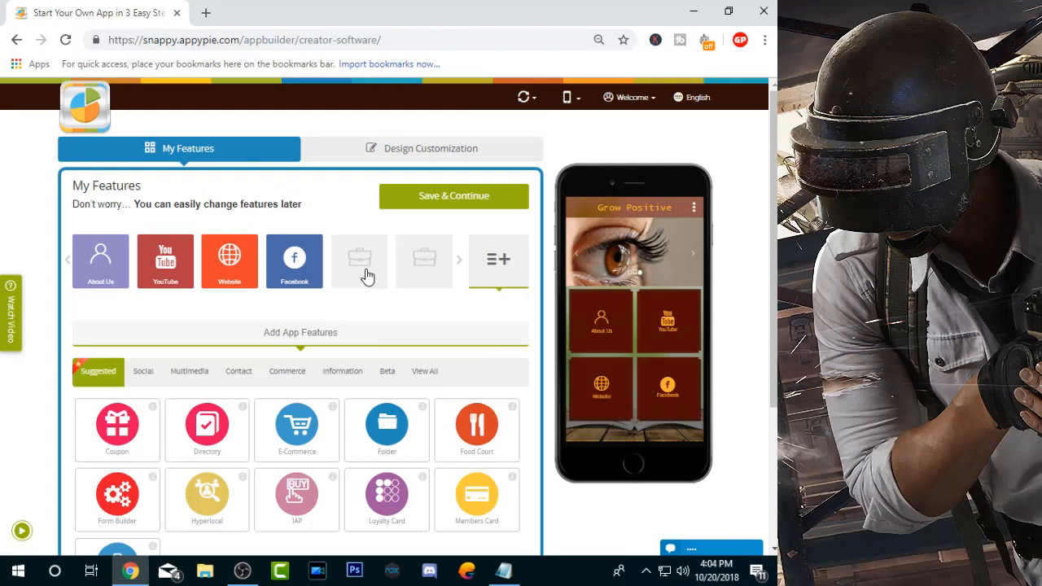
- Add another Video feature for NCS with an uploaded, cropped music-note icon
{"action": "scroll", "scroll_direction": "down", "scroll_amount": 3}
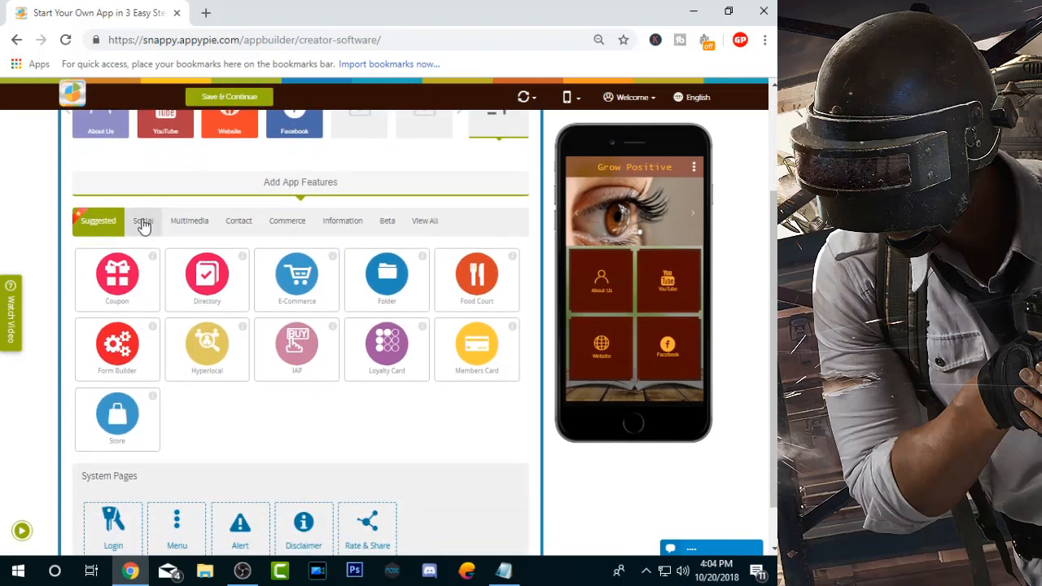
{"action": "left_click", "coordinate": [143, 220]}
{"action": "type", "text": "video"}
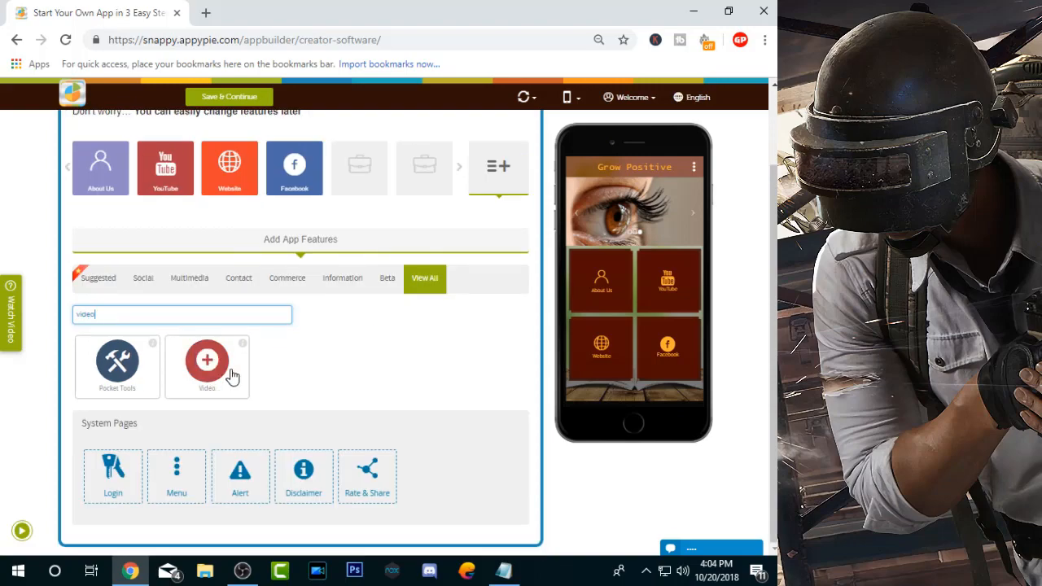
{"action": "left_click", "coordinate": [206, 359]}
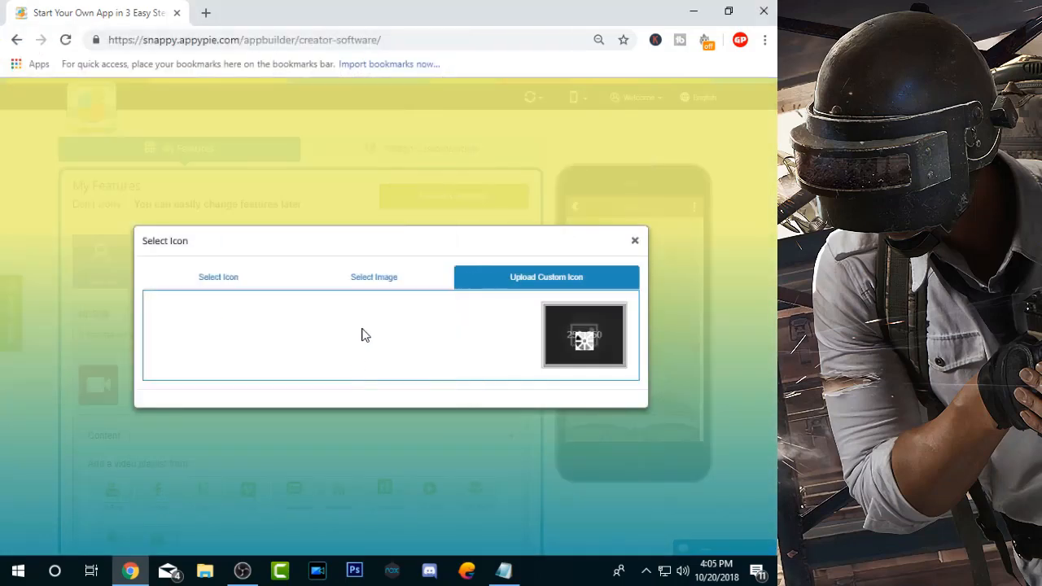
{"action": "left_click", "coordinate": [585, 335]}
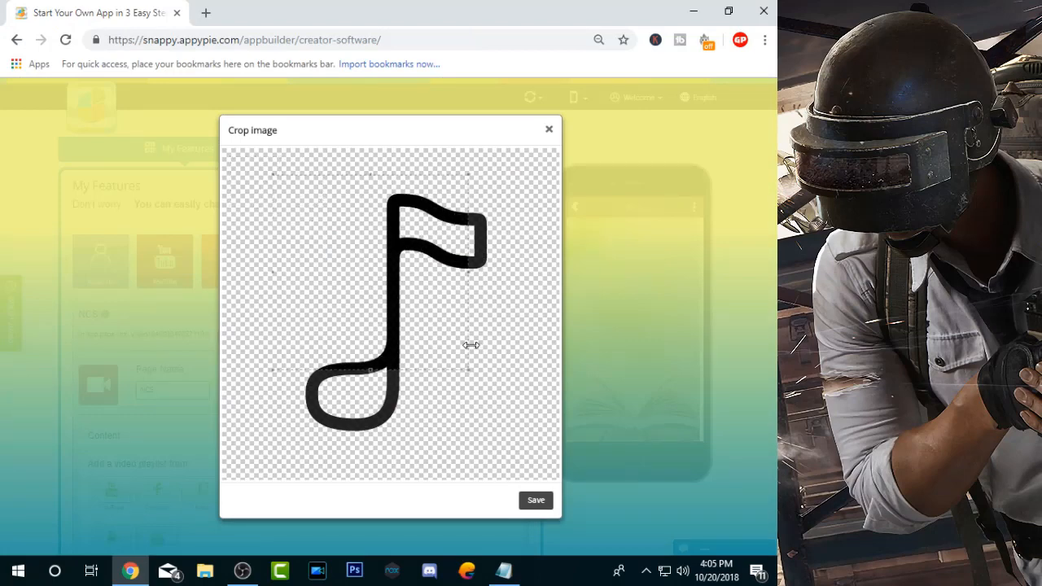
{"action": "left_click", "coordinate": [535, 499]}
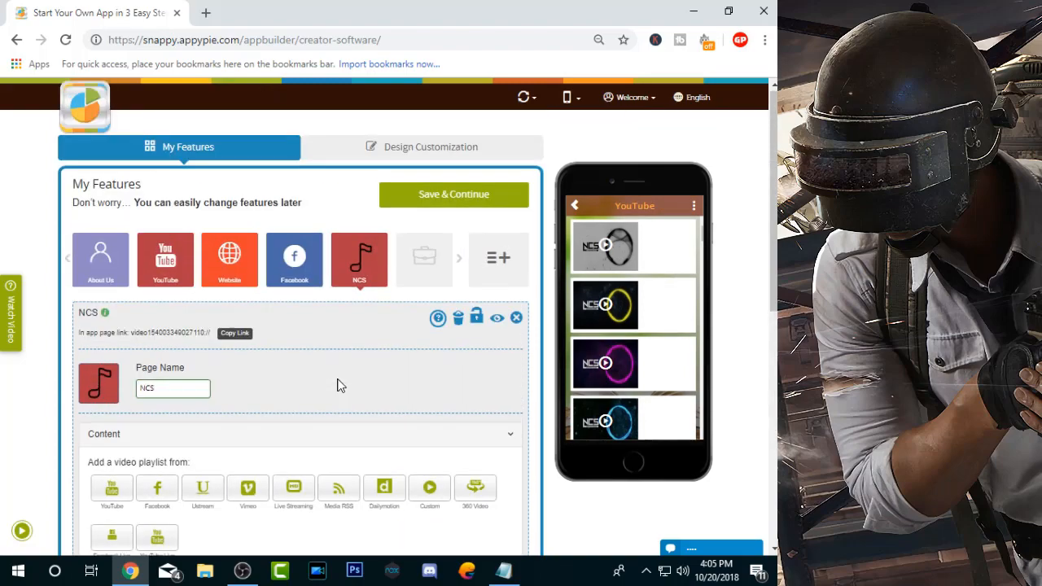
{"action": "left_click", "coordinate": [100, 259]}
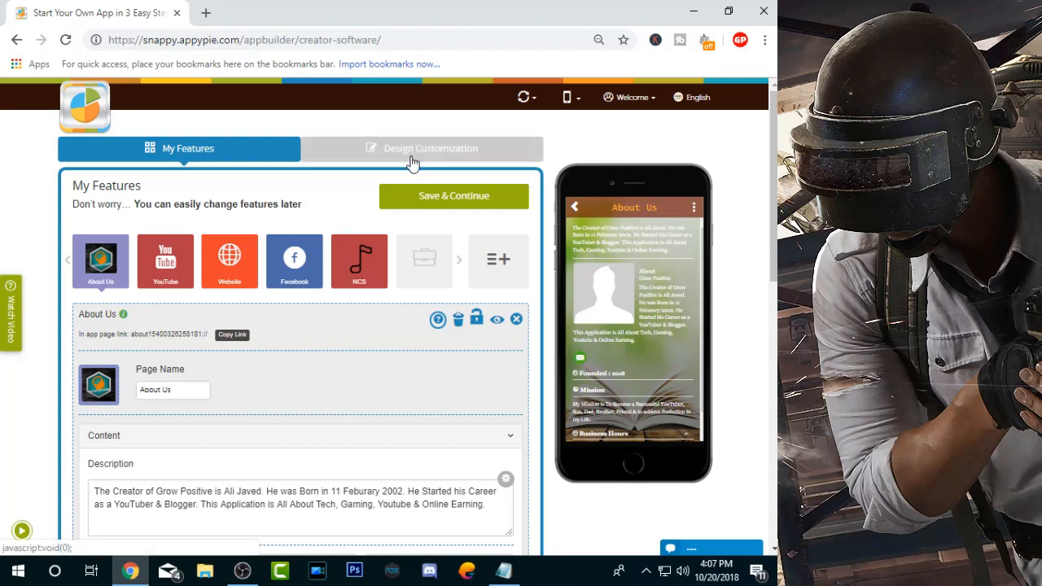
- Upload and crop the Grow Positive brain logo as the app logo under Design Customization
{"action": "left_click", "coordinate": [421, 148]}
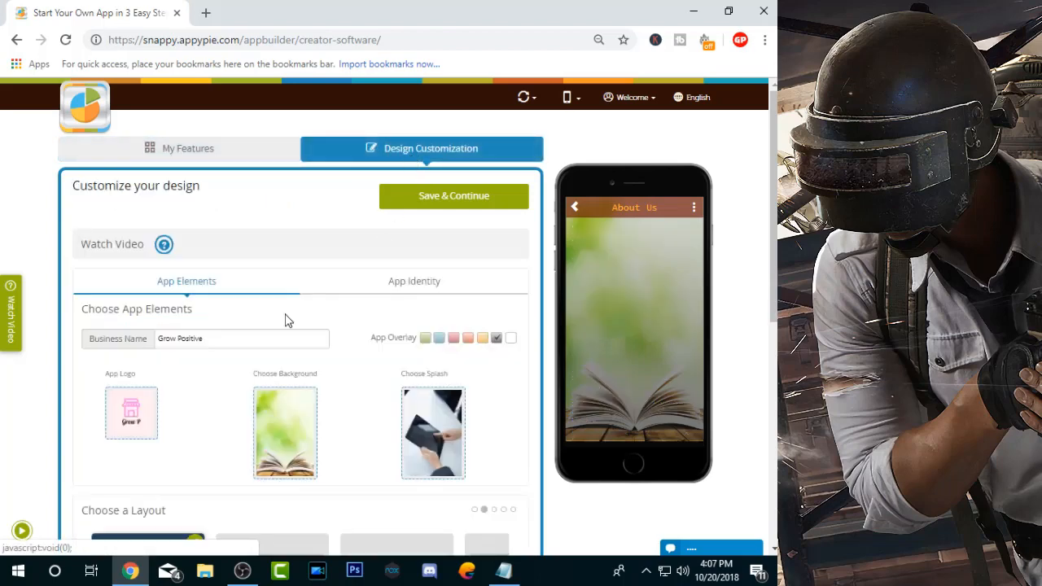
{"action": "left_click", "coordinate": [148, 541]}
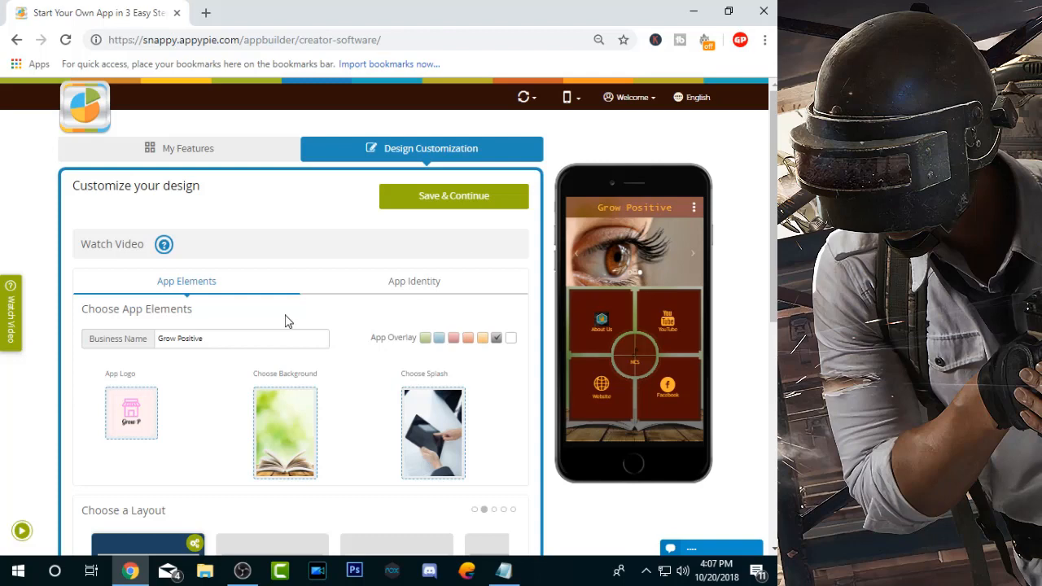
{"action": "scroll", "scroll_direction": "down", "scroll_amount": 3}
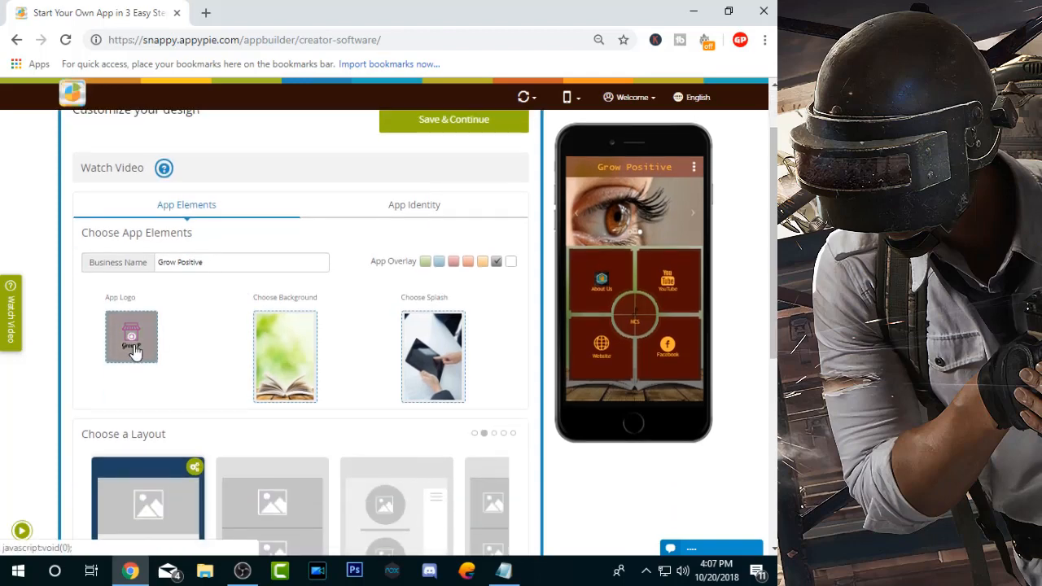
{"action": "left_click", "coordinate": [131, 337]}
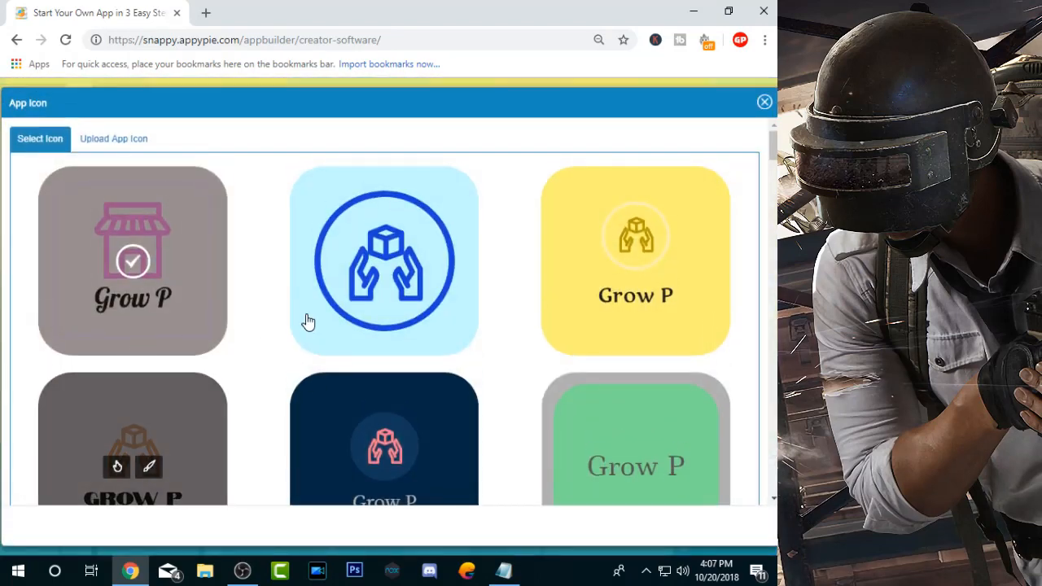
{"action": "left_click", "coordinate": [113, 138]}
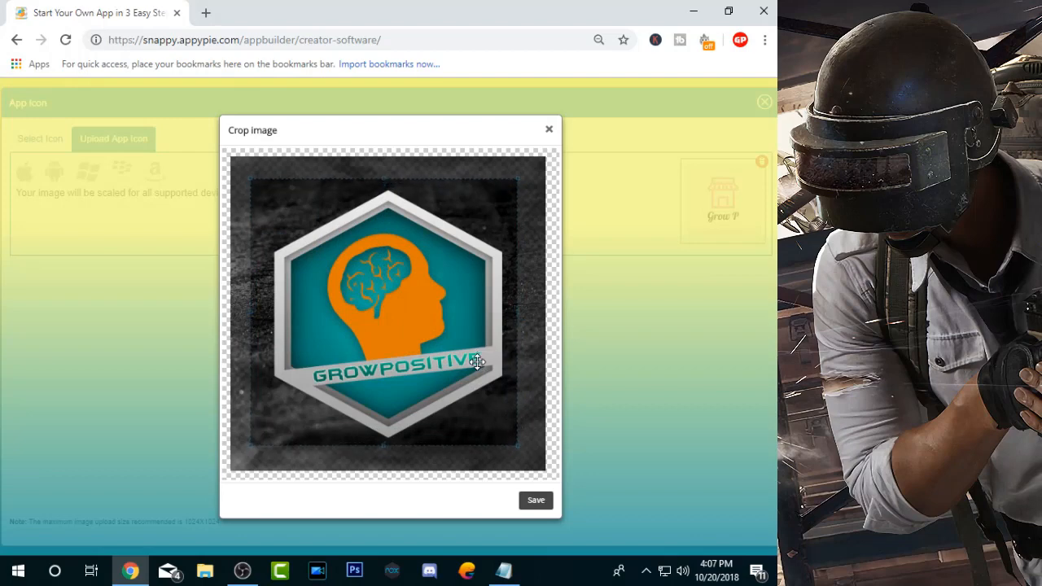
{"action": "left_click", "coordinate": [535, 500]}
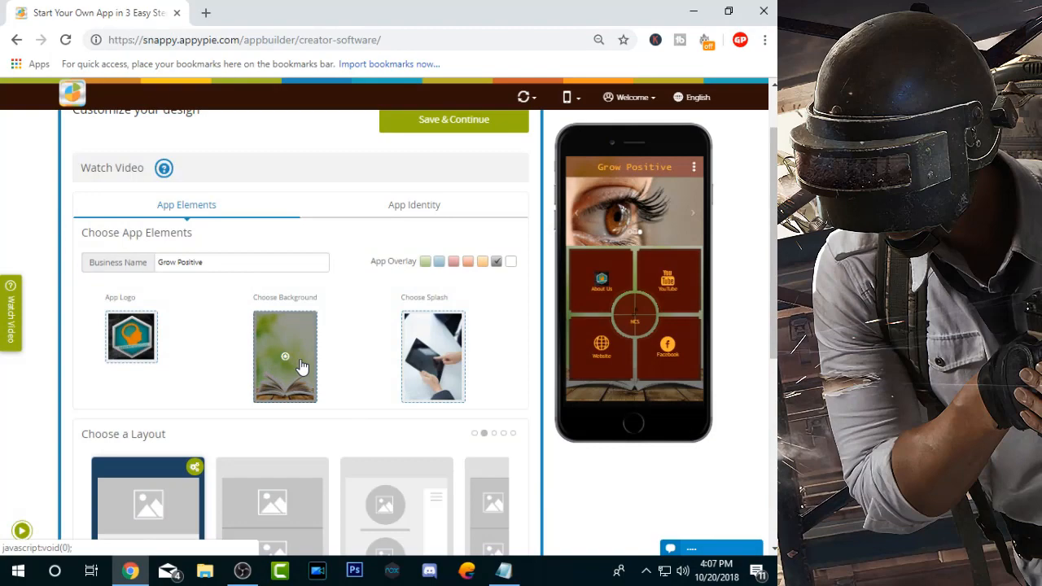
{"action": "left_click", "coordinate": [284, 356]}
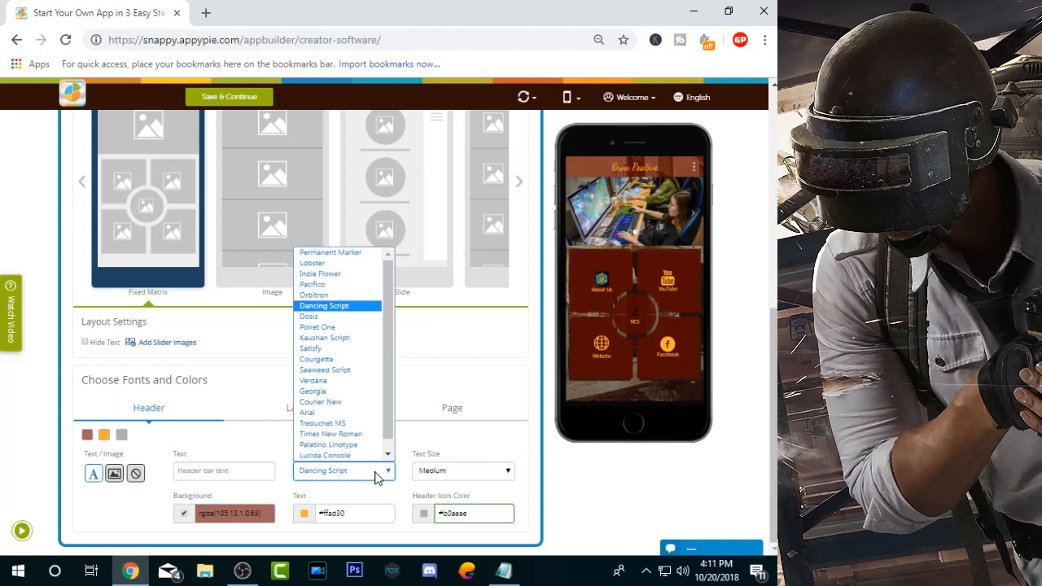
- Pick a new header title font and save the design with Save & Continue
{"action": "left_click", "coordinate": [306, 412]}
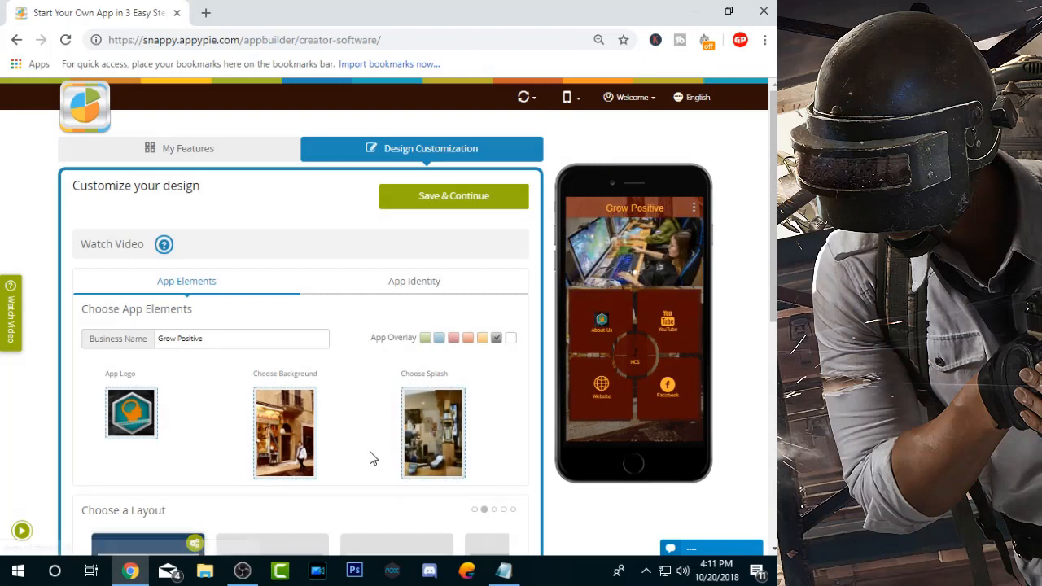
{"action": "left_click", "coordinate": [453, 195]}
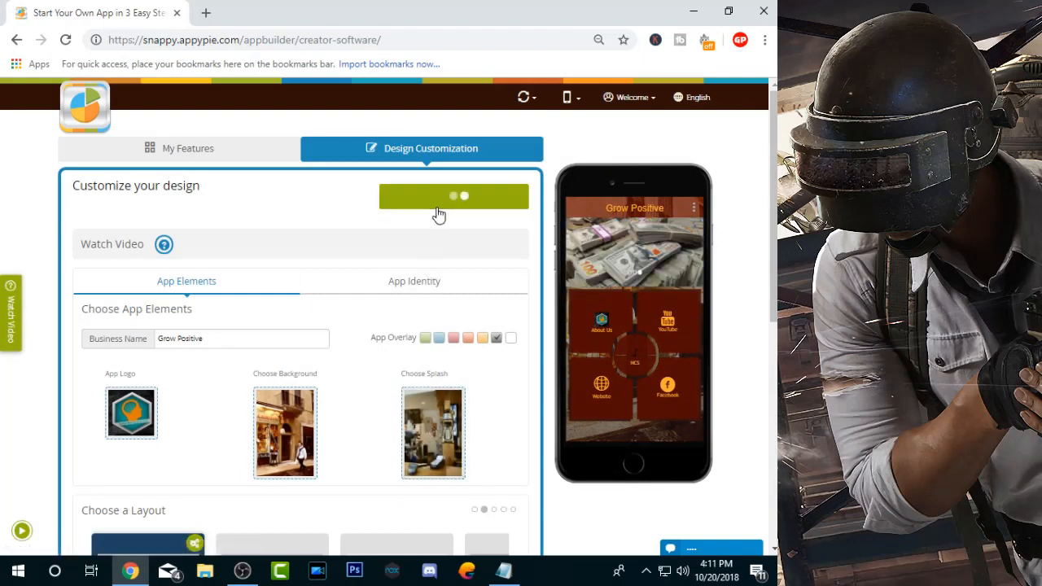
{"action": "left_click", "coordinate": [454, 196]}
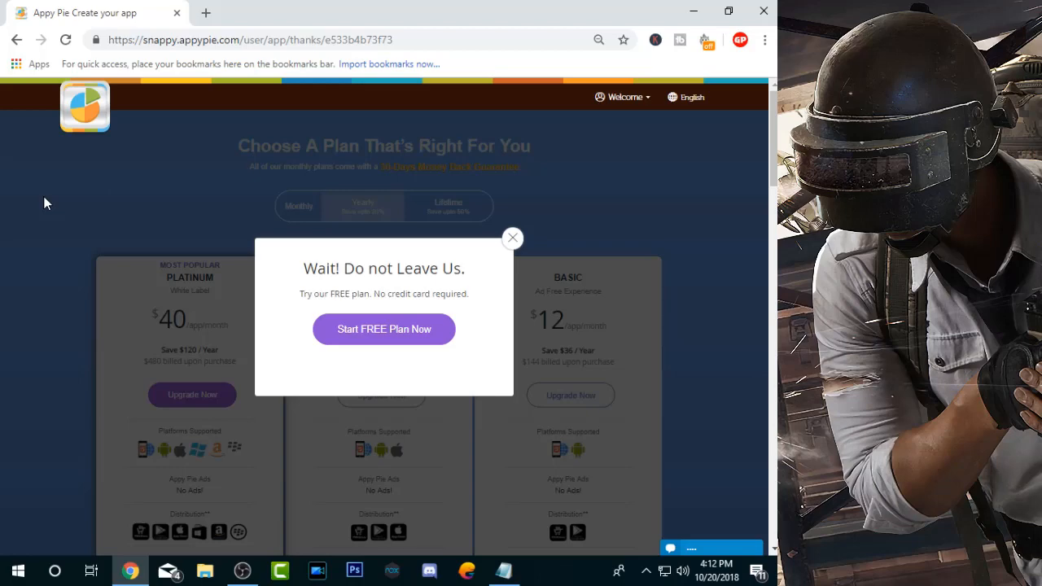
{"action": "mouse_move", "coordinate": [17, 39]}
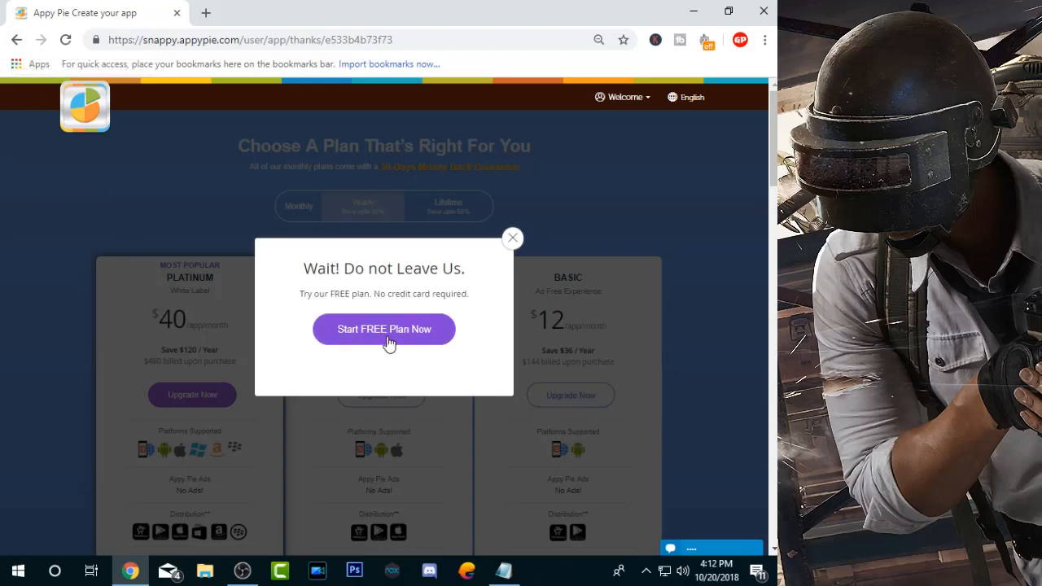
{"action": "mouse_move", "coordinate": [388, 353]}
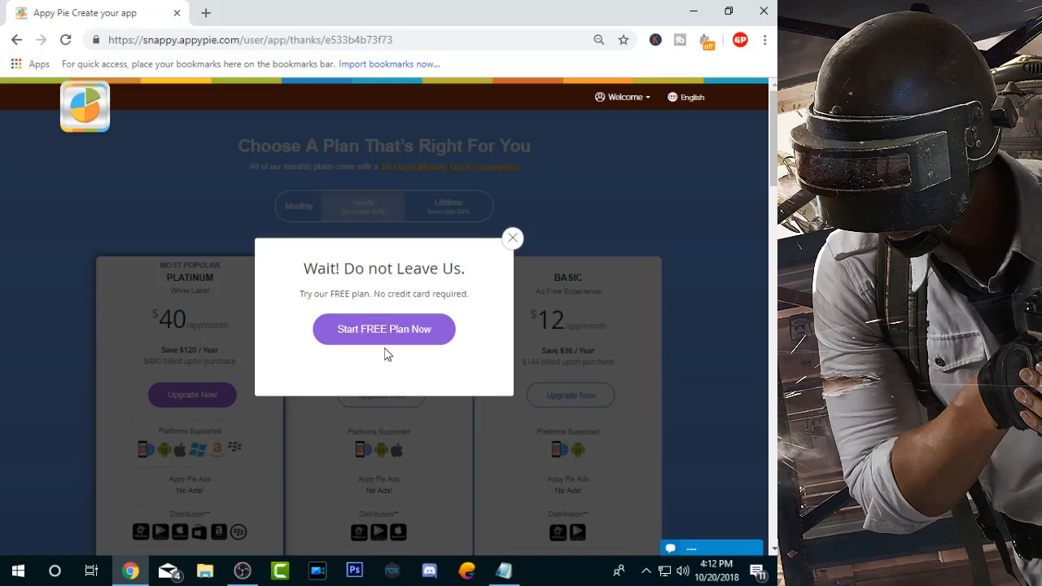
{"action": "mouse_move", "coordinate": [391, 354]}
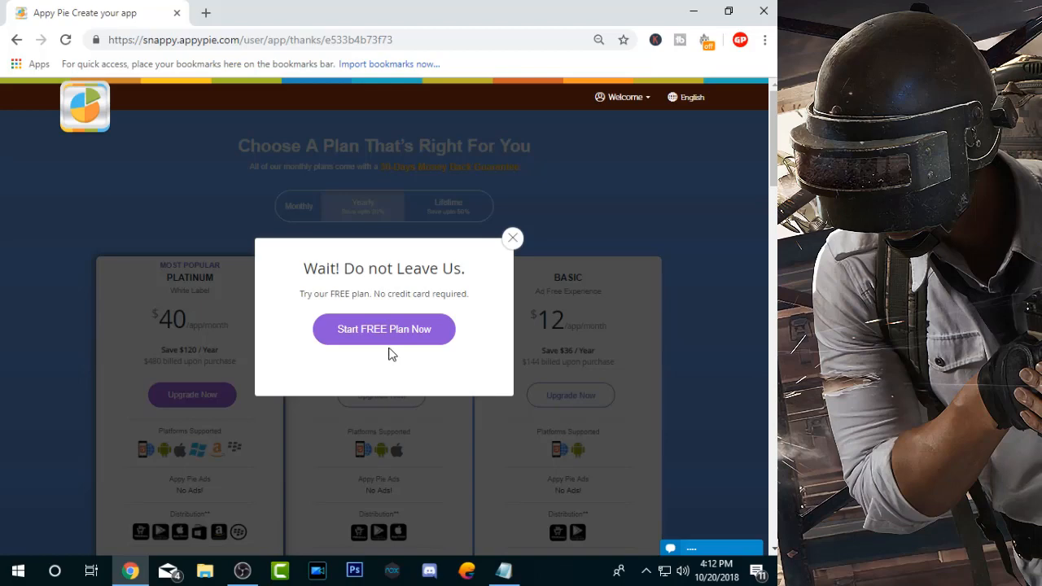
{"action": "mouse_move", "coordinate": [384, 342]}
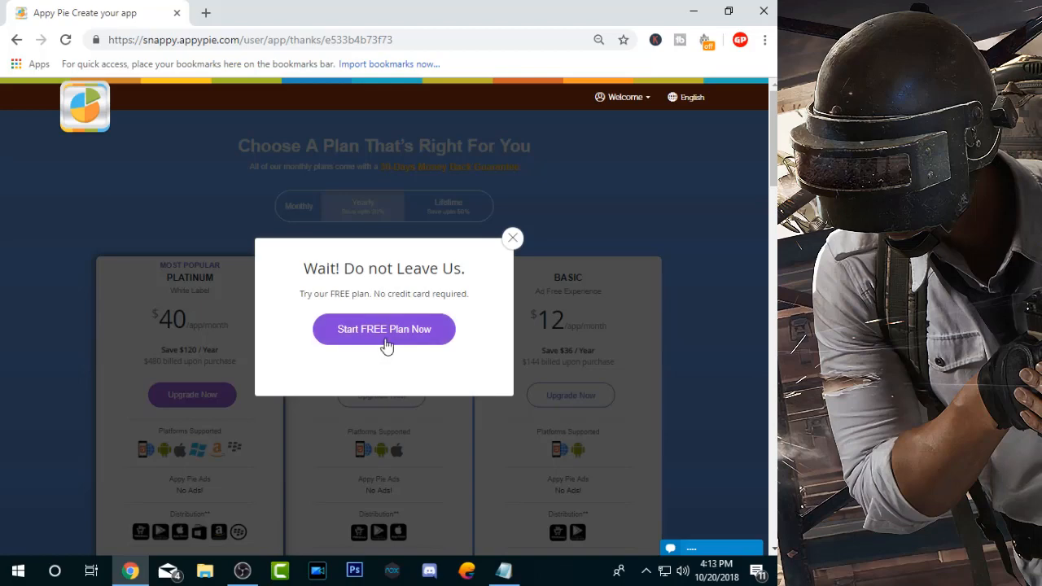
- Accept the Start FREE Plan Now offer in the 'Wait! Do not Leave Us' popup
{"action": "left_click", "coordinate": [383, 328]}
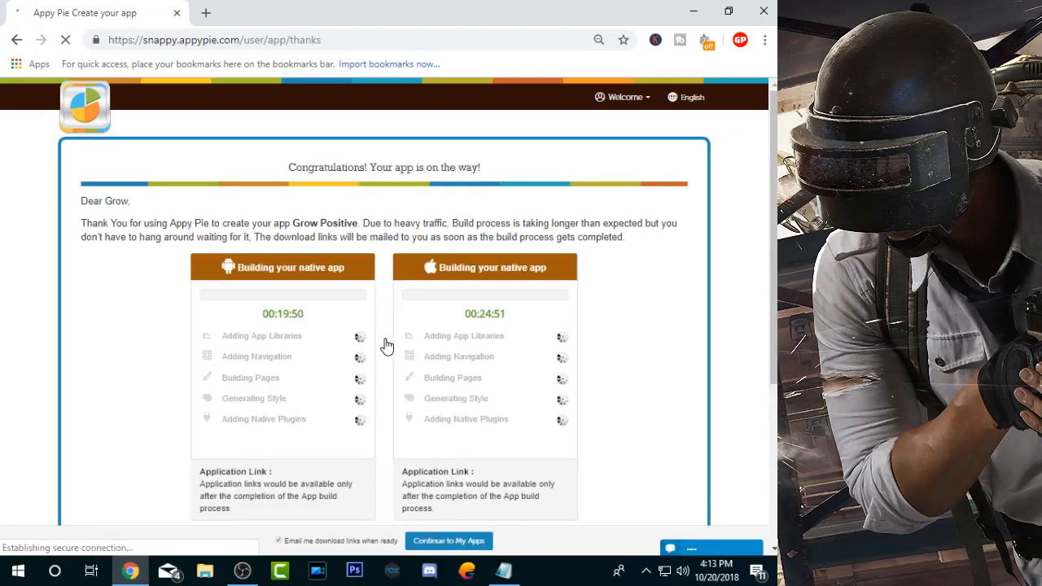
{"action": "scroll", "scroll_direction": "down", "scroll_amount": 3}
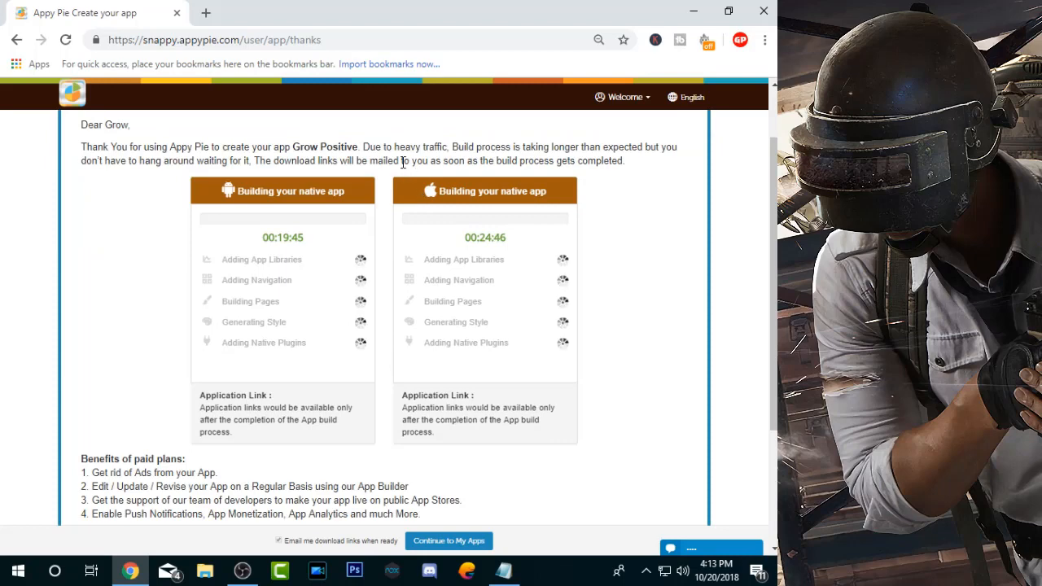
{"action": "mouse_move", "coordinate": [615, 156]}
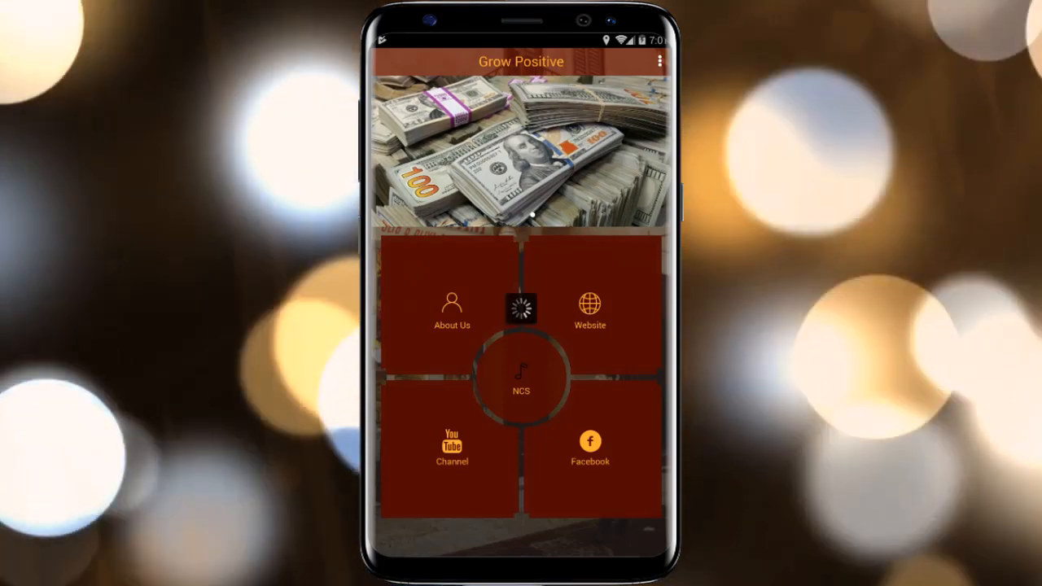
{"action": "left_click", "coordinate": [451, 447]}
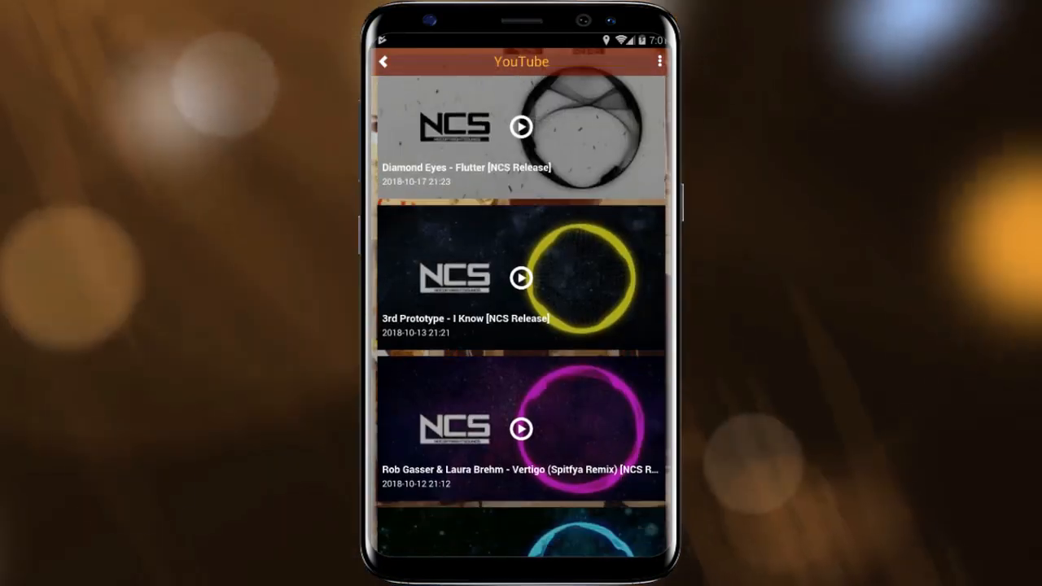
{"action": "scroll", "scroll_direction": "down", "scroll_amount": 3}
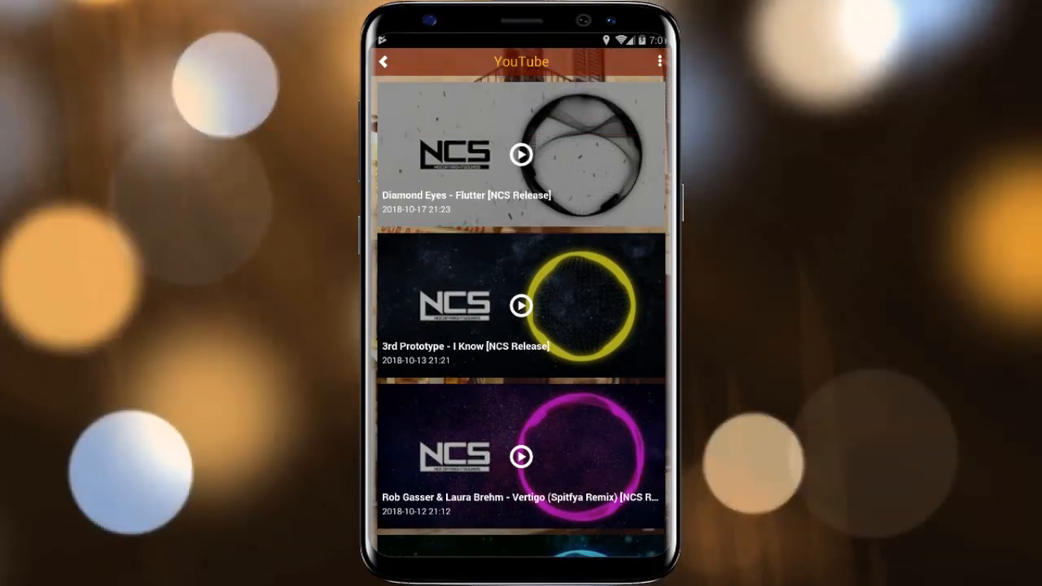
{"action": "left_click", "coordinate": [520, 154]}
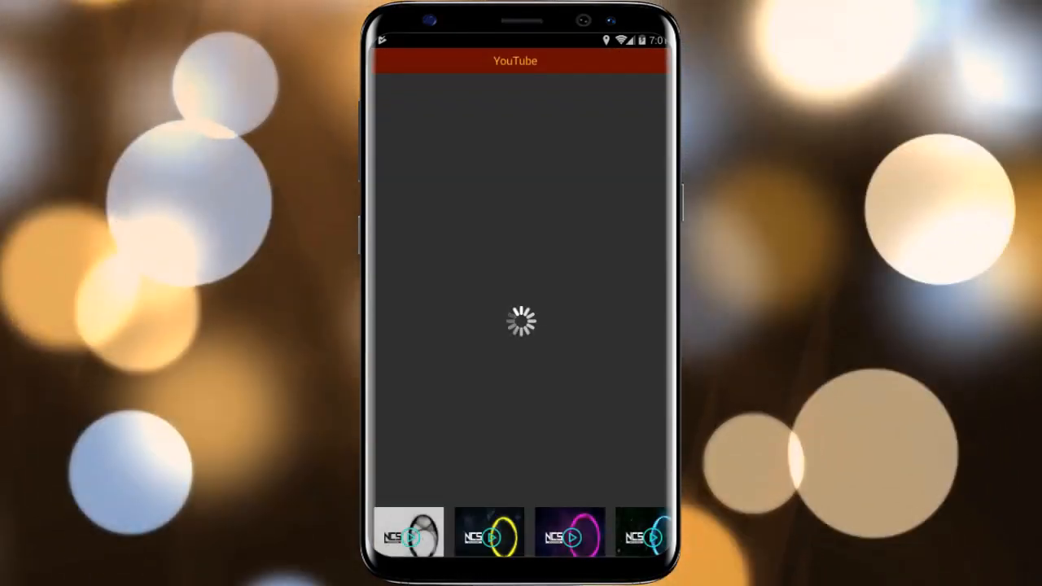
{"action": "left_click", "coordinate": [407, 531]}
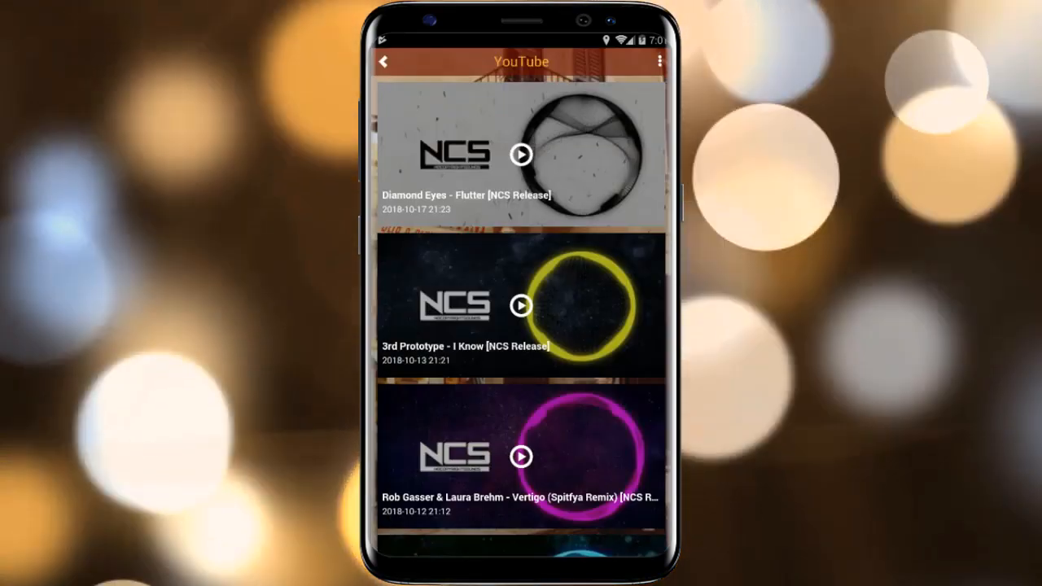
{"action": "left_click", "coordinate": [383, 61]}
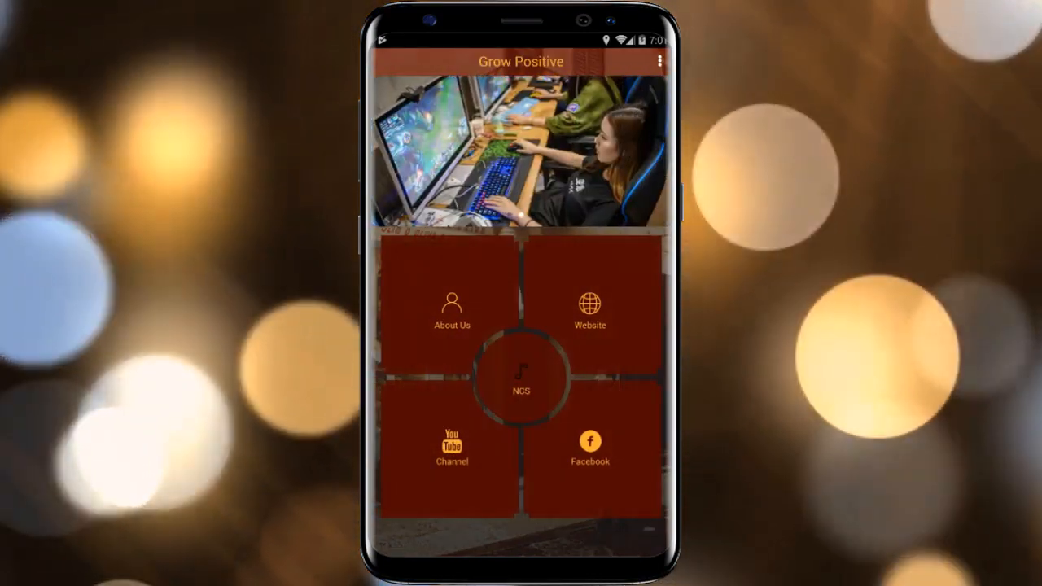
{"action": "left_click", "coordinate": [452, 444]}
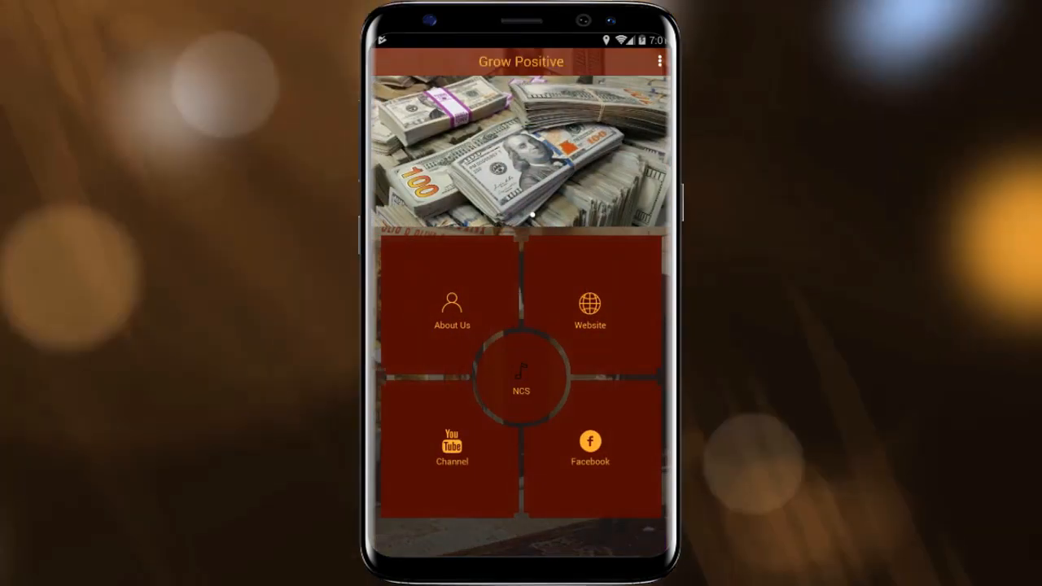
{"action": "left_click", "coordinate": [589, 440]}
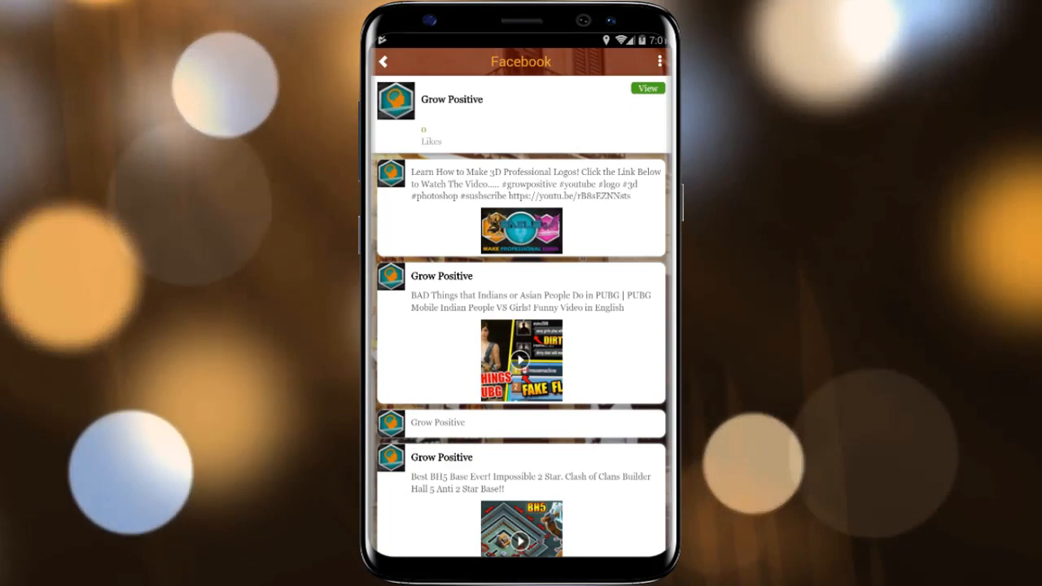
{"action": "left_click", "coordinate": [383, 61]}
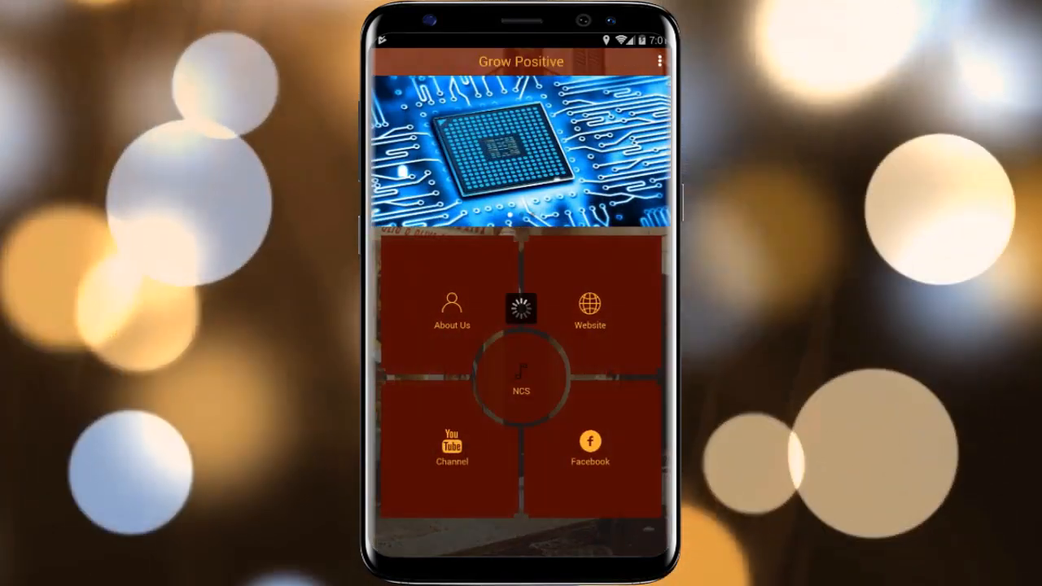
{"action": "left_click", "coordinate": [589, 309]}
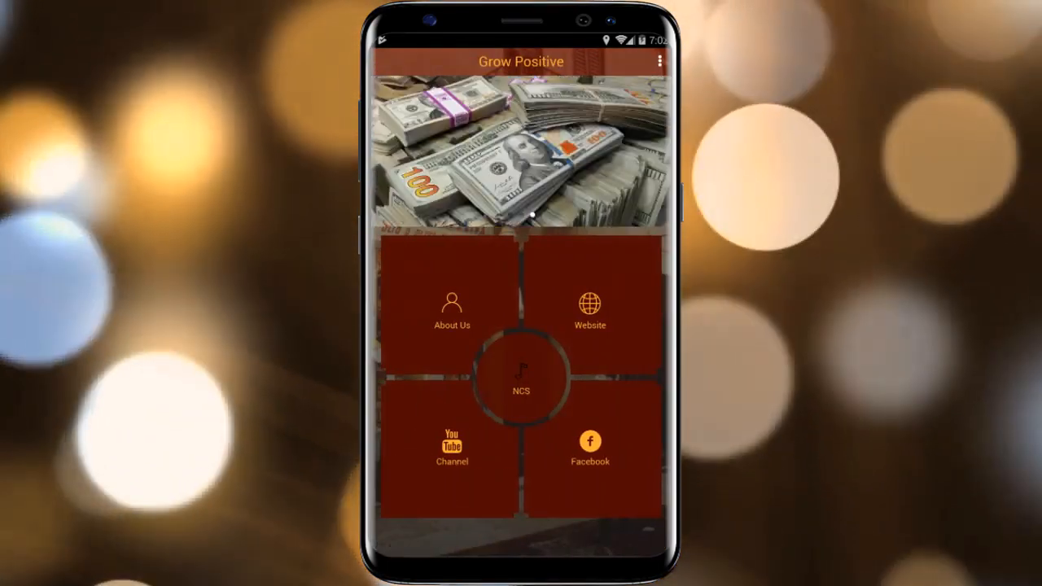
{"action": "left_click", "coordinate": [452, 309]}
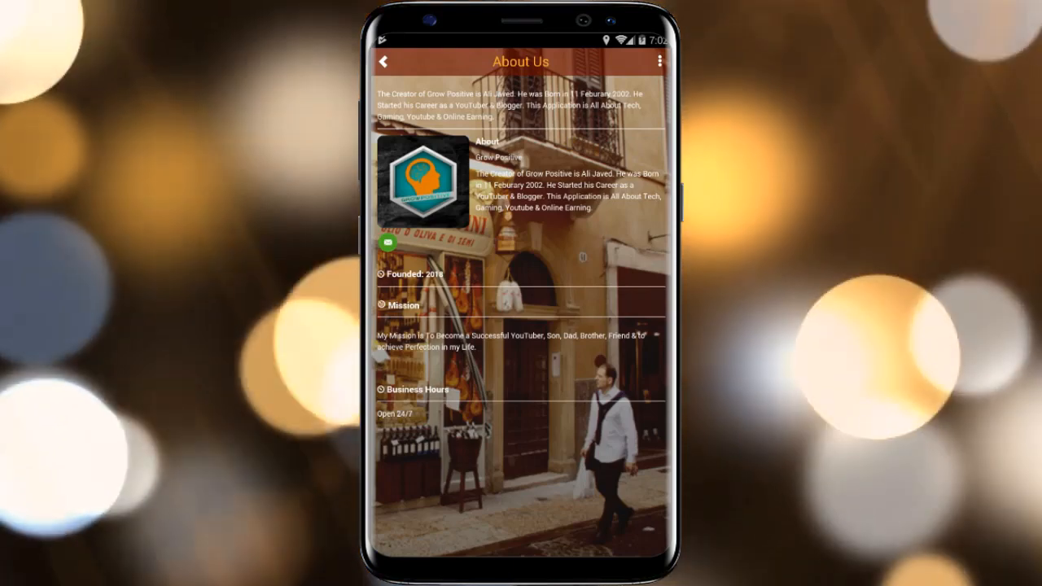
{"action": "left_click", "coordinate": [382, 61]}
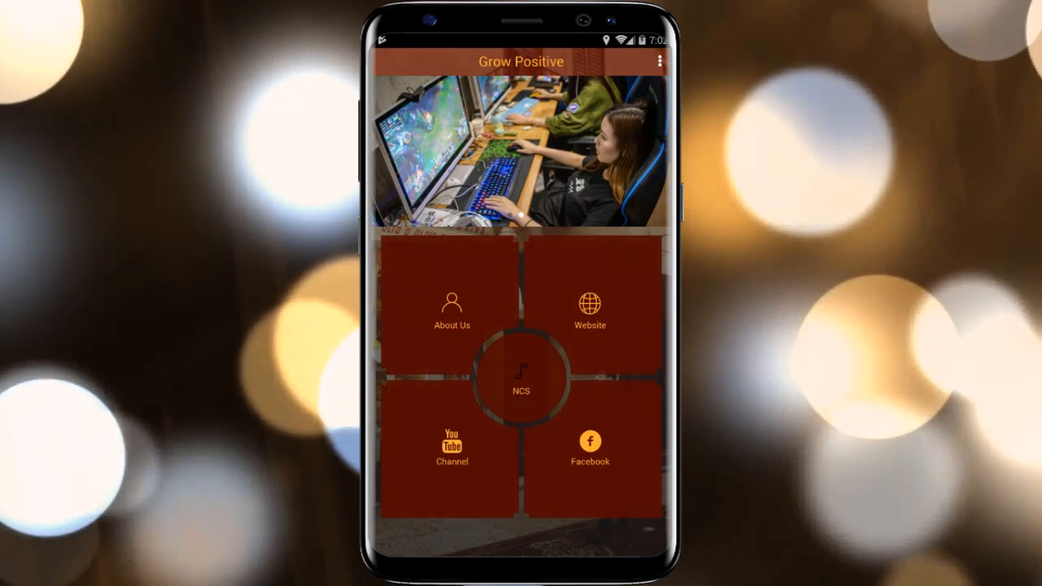